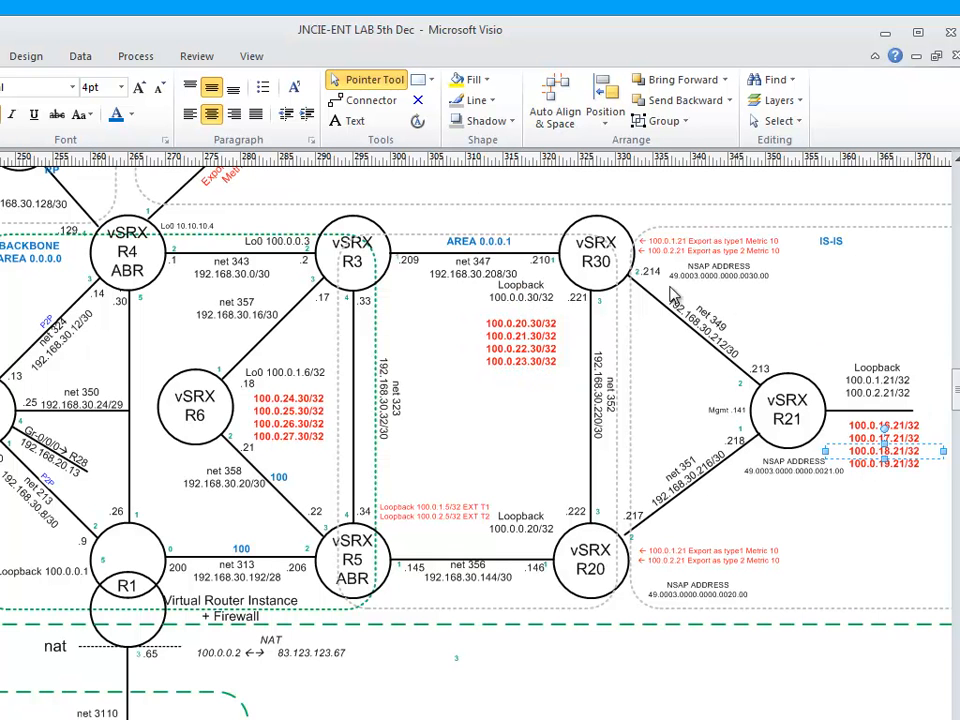
mouse_move(848, 512)
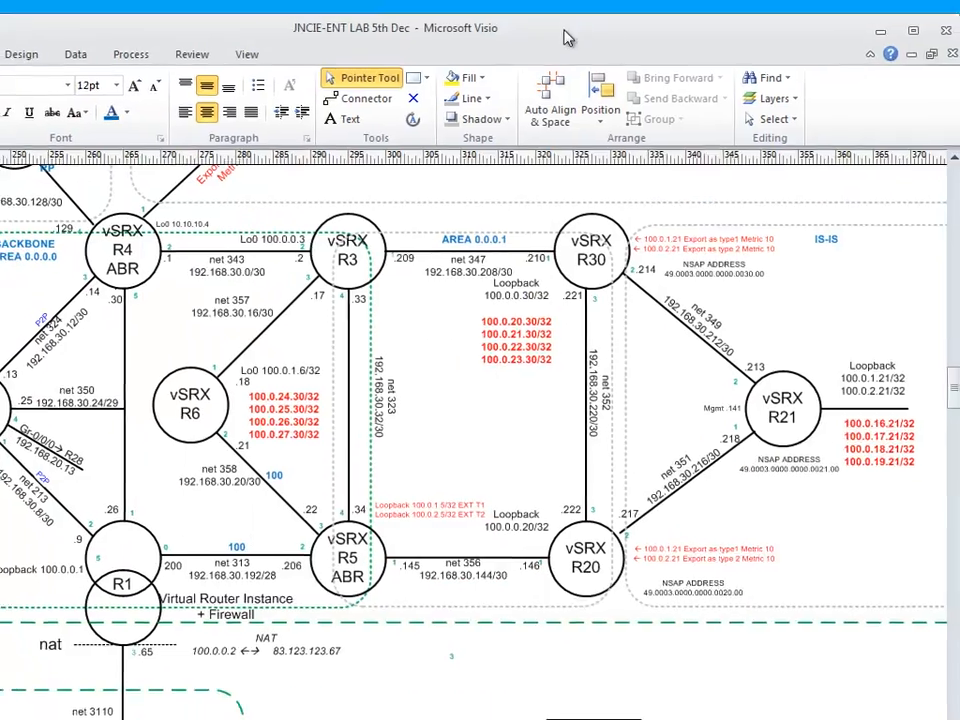
Scroll the Visio topology to inspect R30 and R21's loopback addresses.
scroll(down, 3)
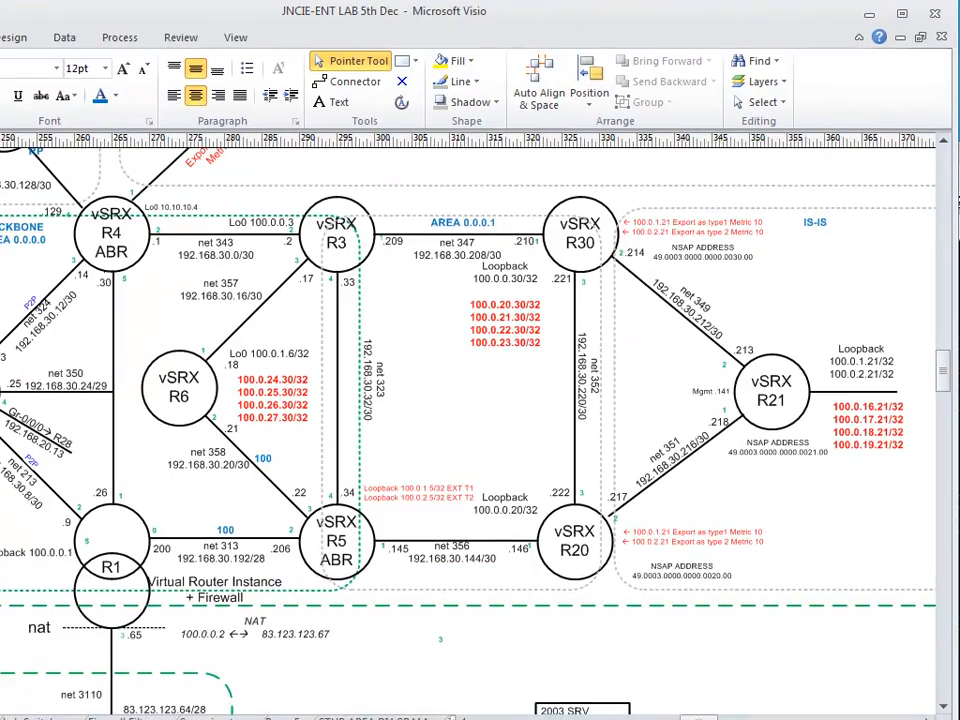
mouse_move(570, 204)
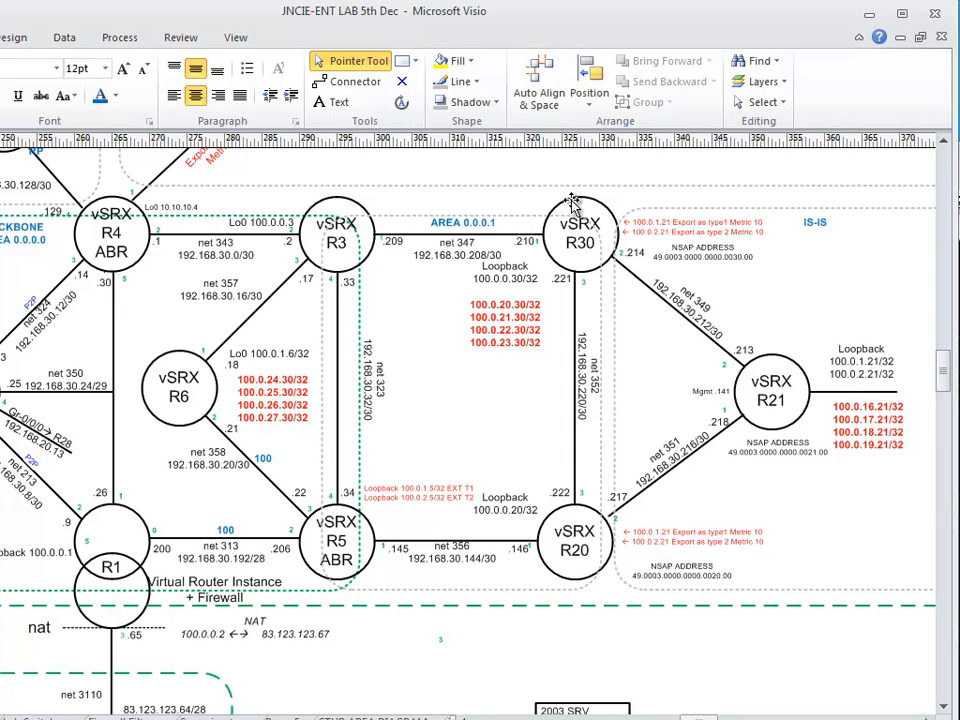
mouse_move(630, 280)
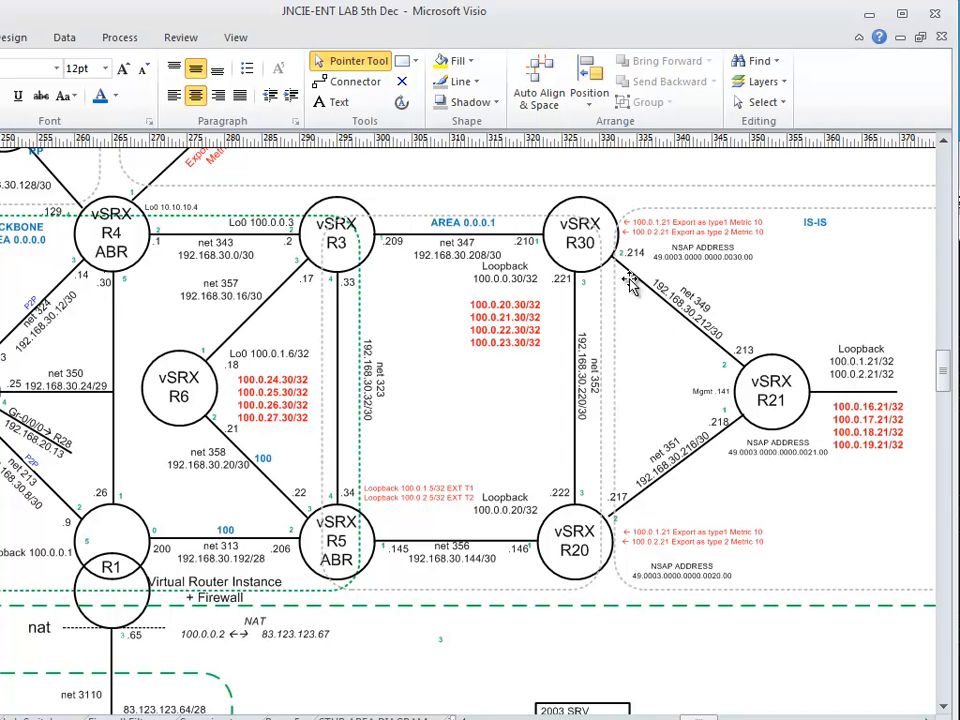
mouse_move(790, 376)
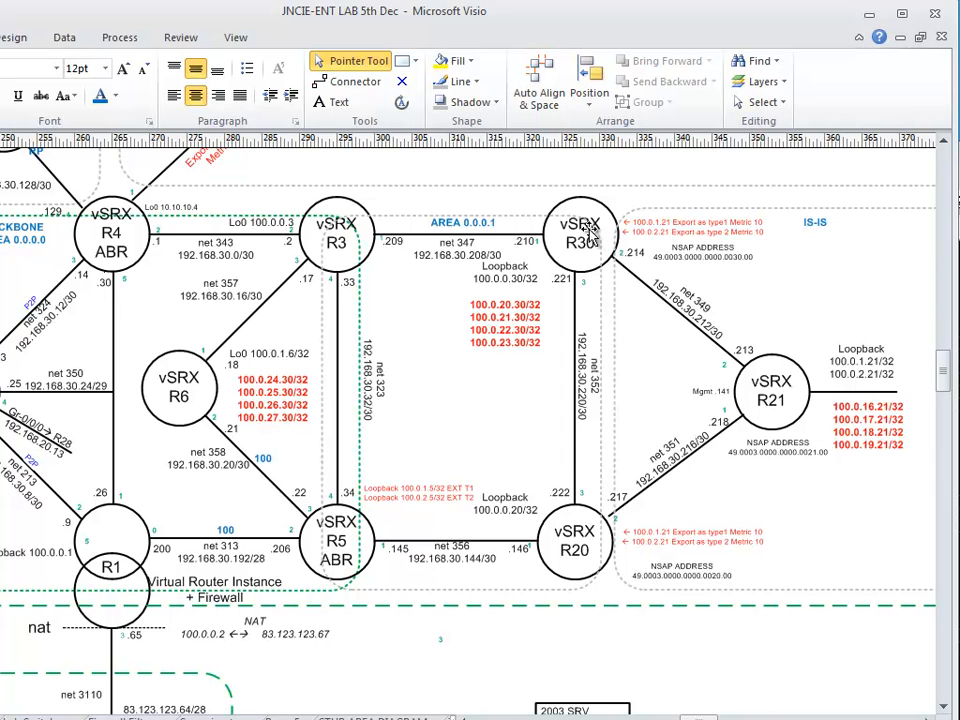
mouse_move(864, 410)
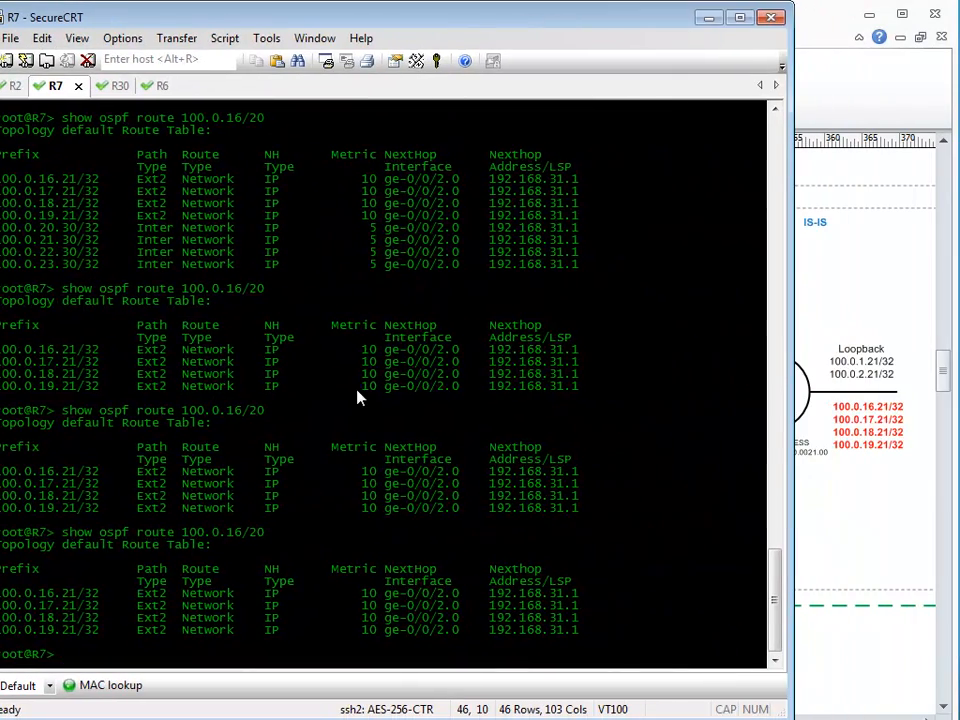
On R30, enter 'set routing-options aggregate route 100.0.16.0/22' and review it with show | compare.
click(98, 84)
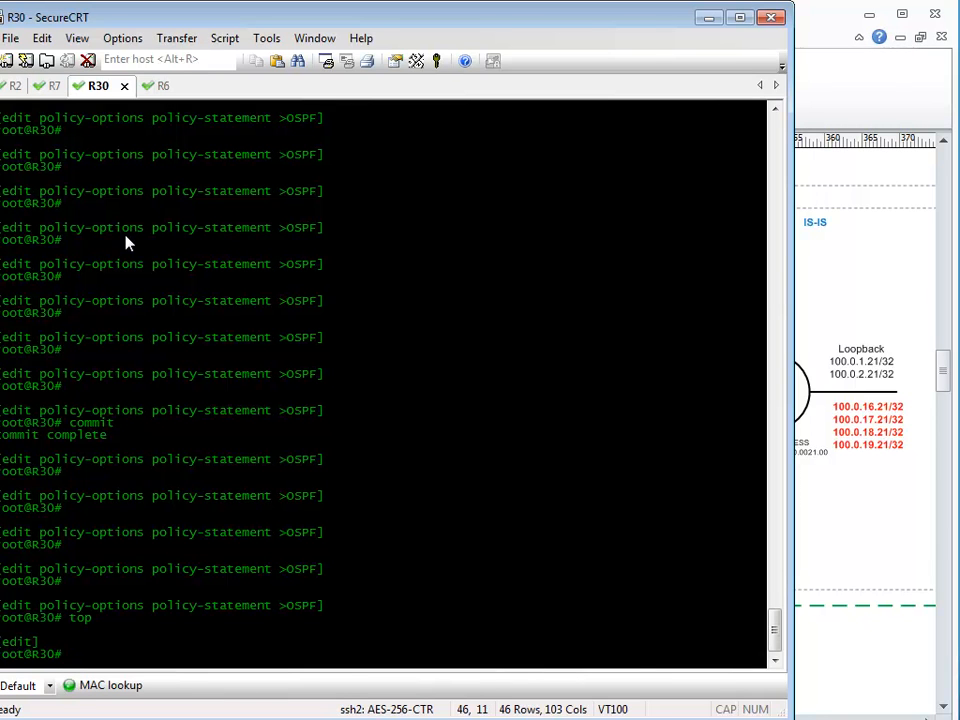
text(set r)
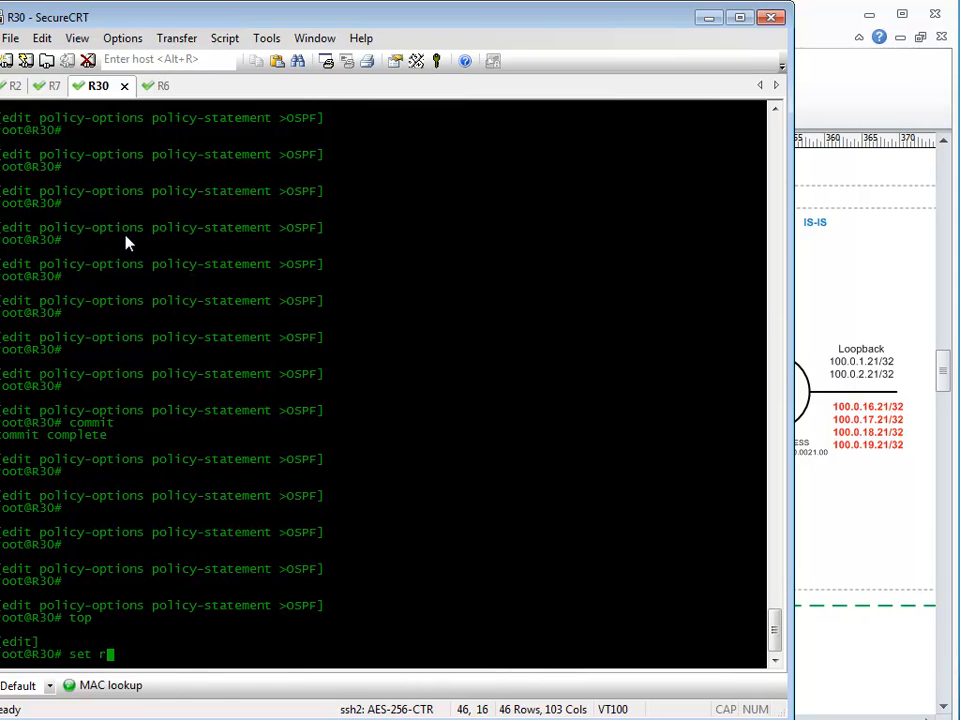
text(outing-options)
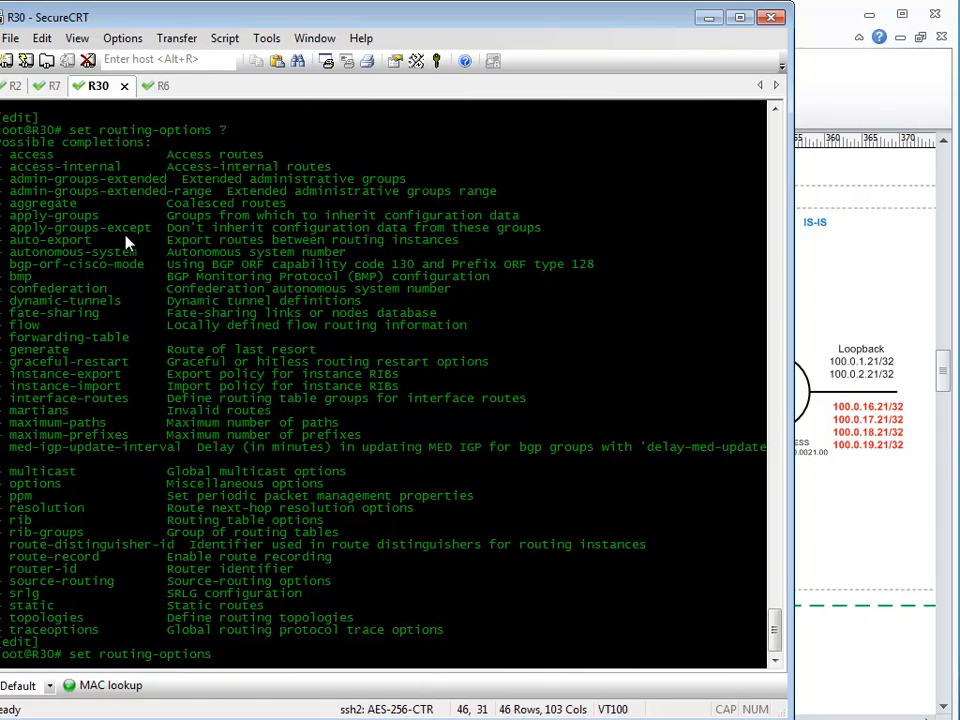
text(aggregate 100.0.16.0)
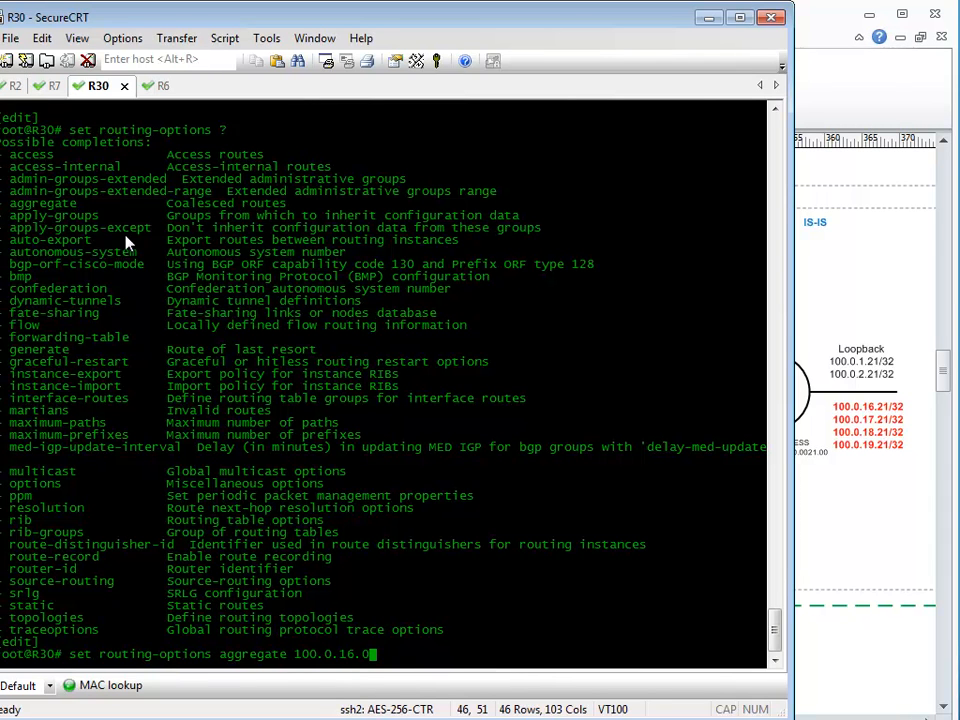
text(/22)
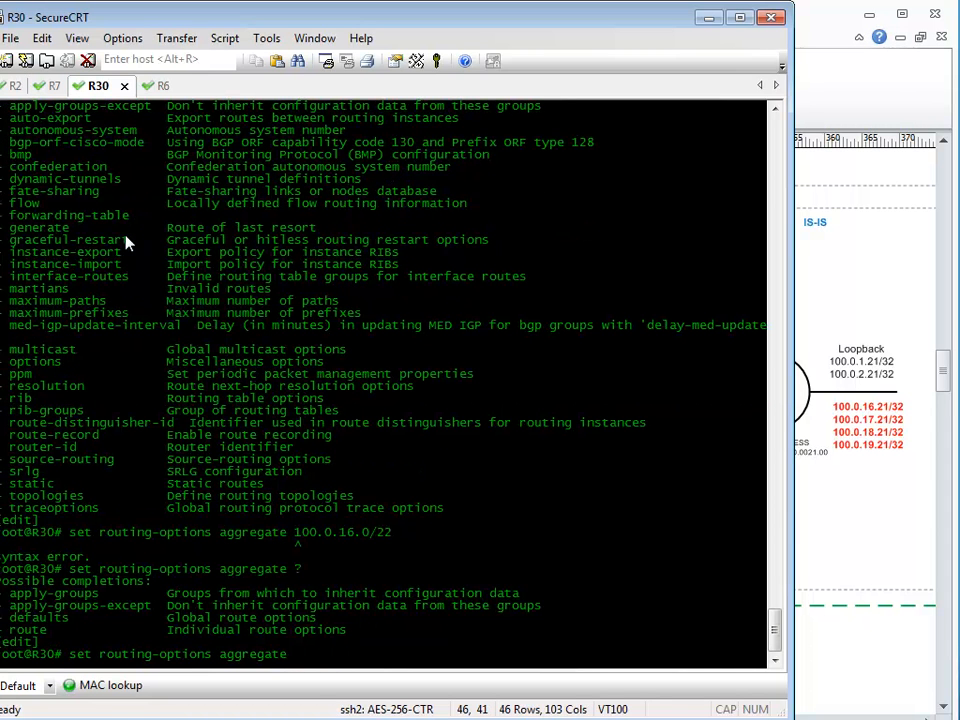
text(route)
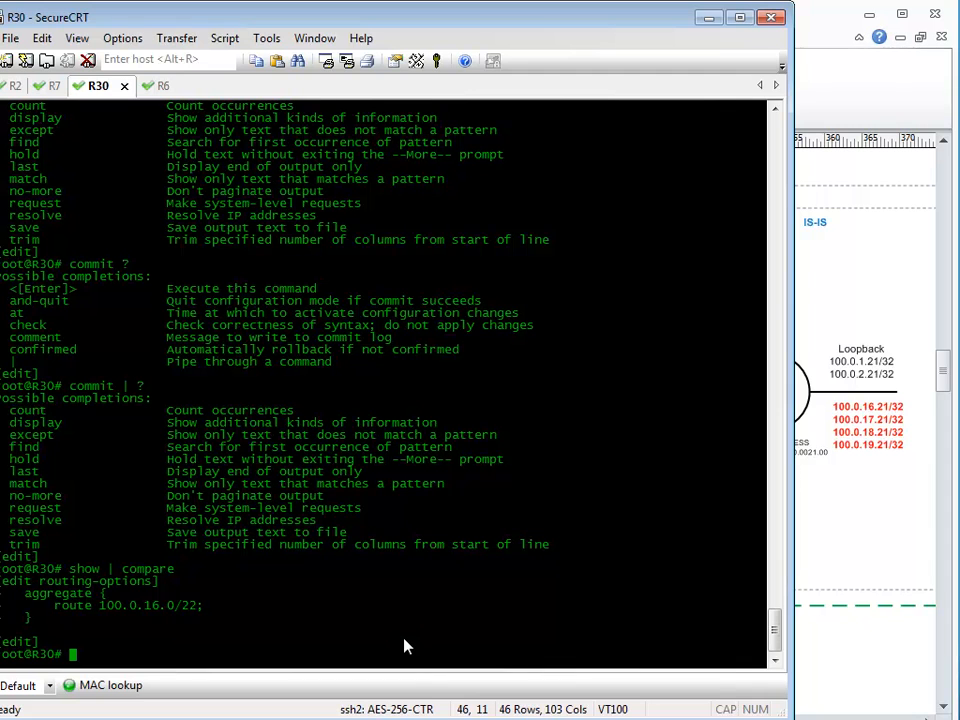
Commit on R30 and verify with 'run show route 100.0.16/22' that the aggregate is present.
text(commit)
text(run show route `)
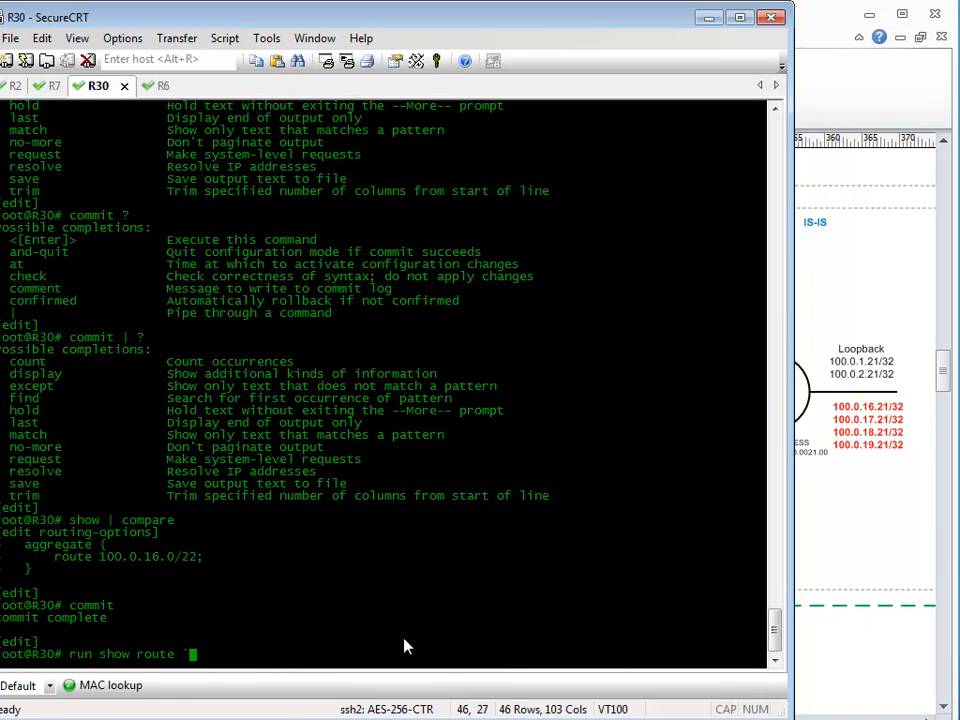
key(BackSpace)
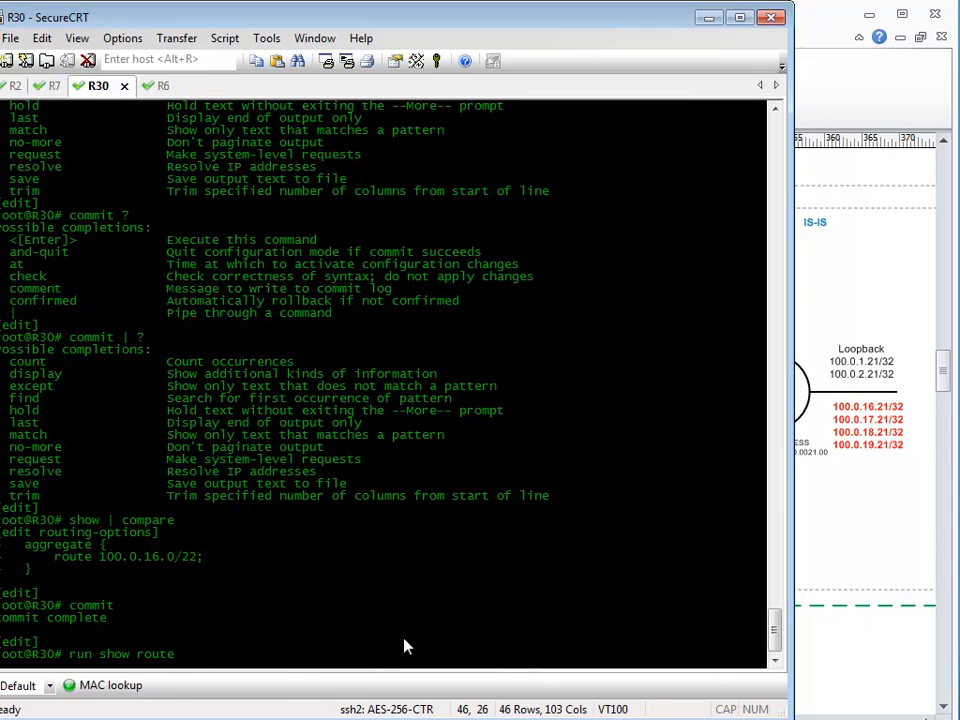
text(100.0.1)
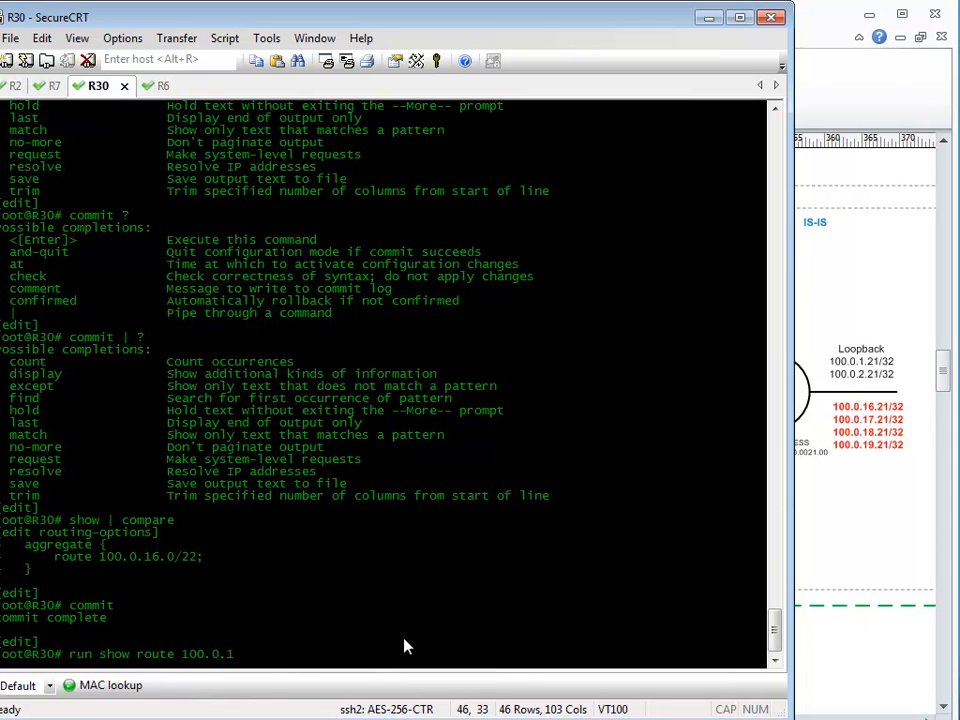
text(6/)
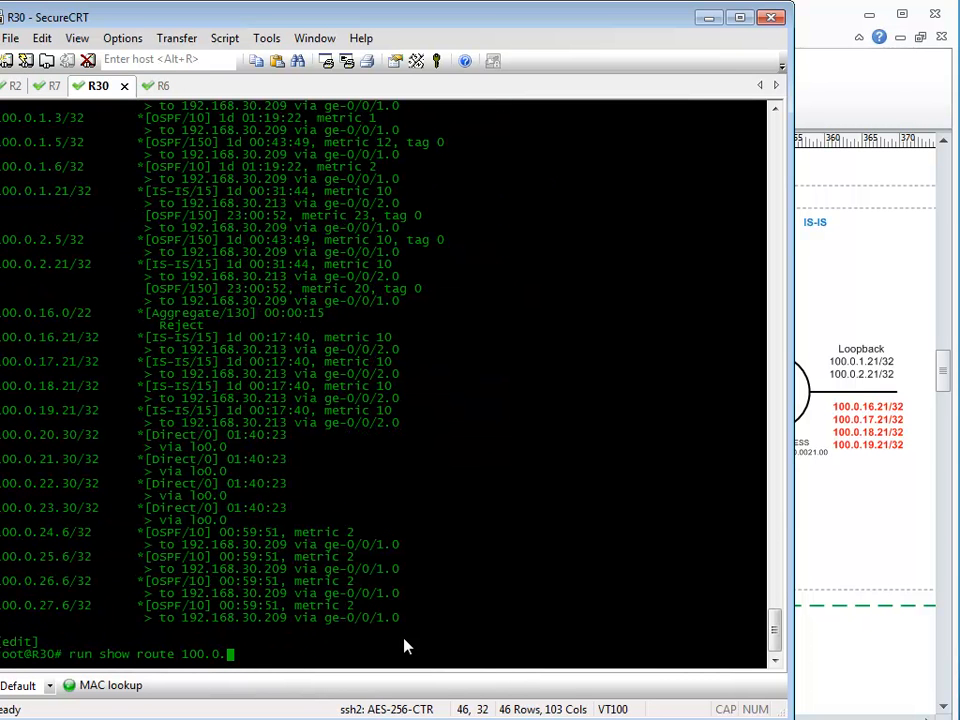
text(16/)
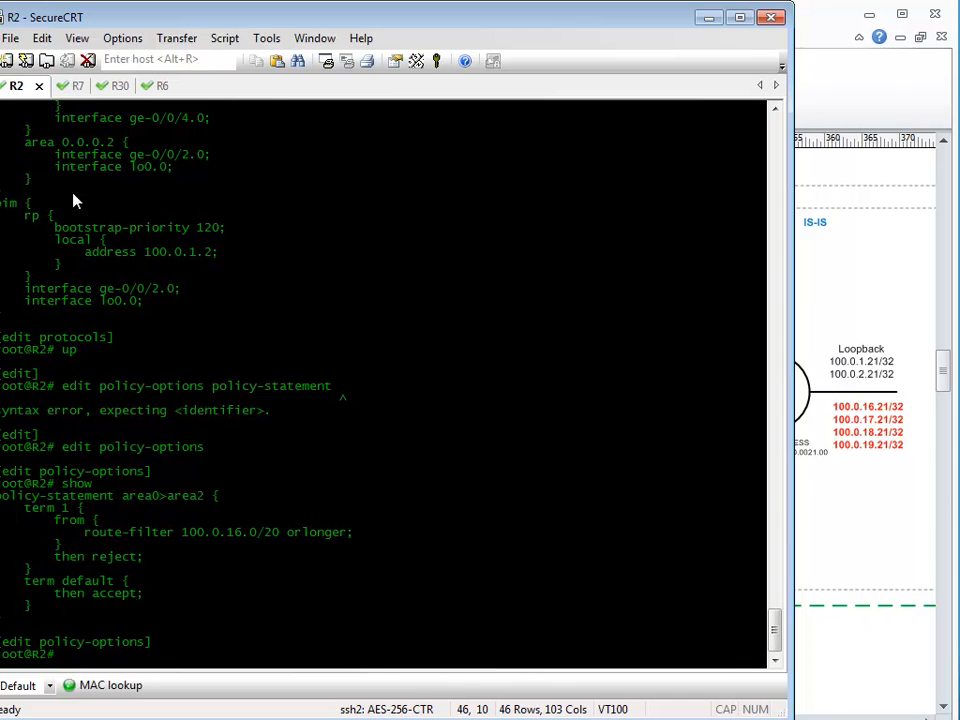
On R2, run 'run show route 100.0.16/22' showing only OSPF /32 routes, then return to R30.
text(te)
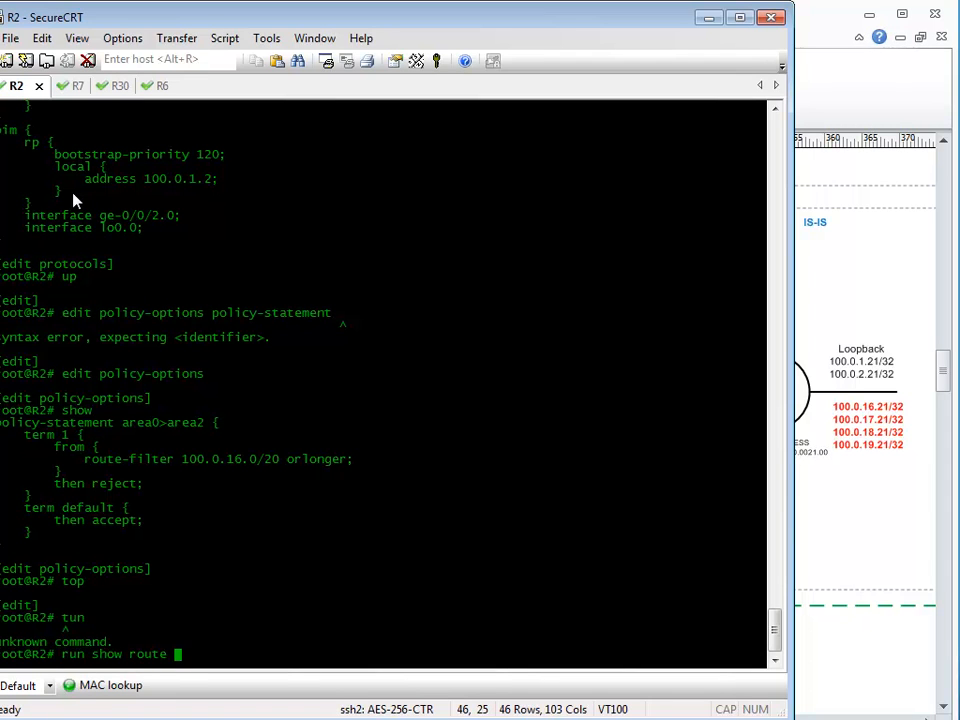
text(100.0.16/22)
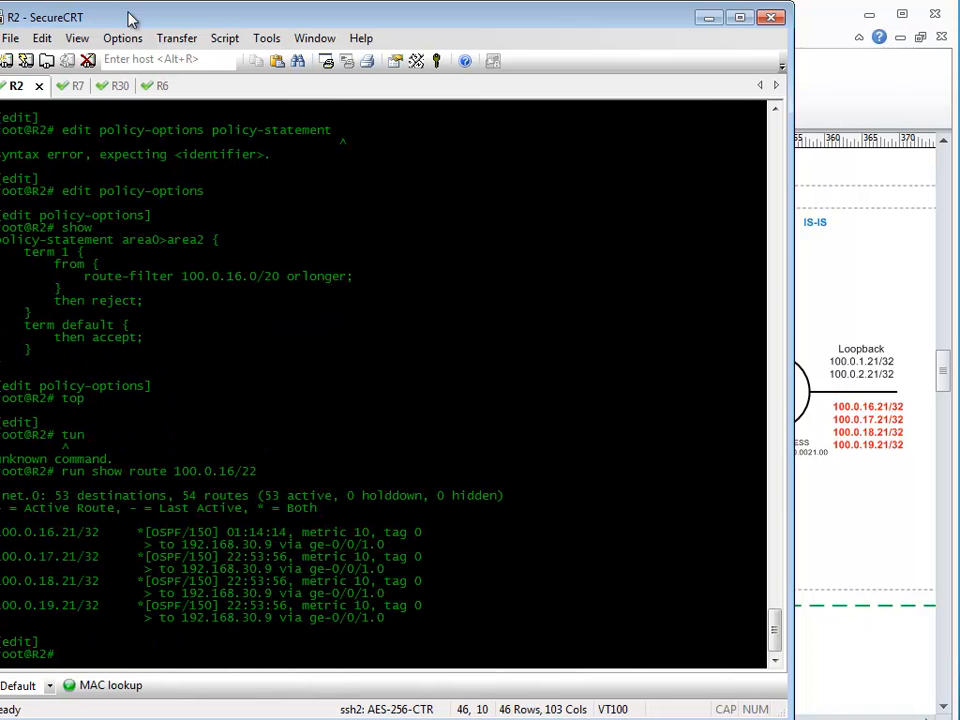
mouse_move(144, 100)
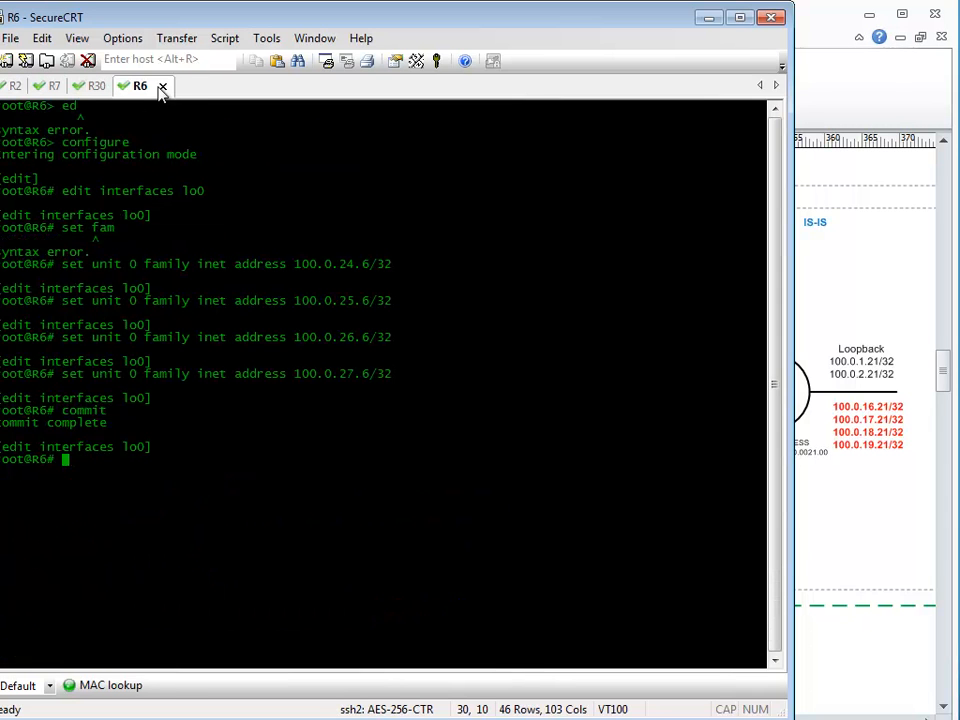
click(96, 84)
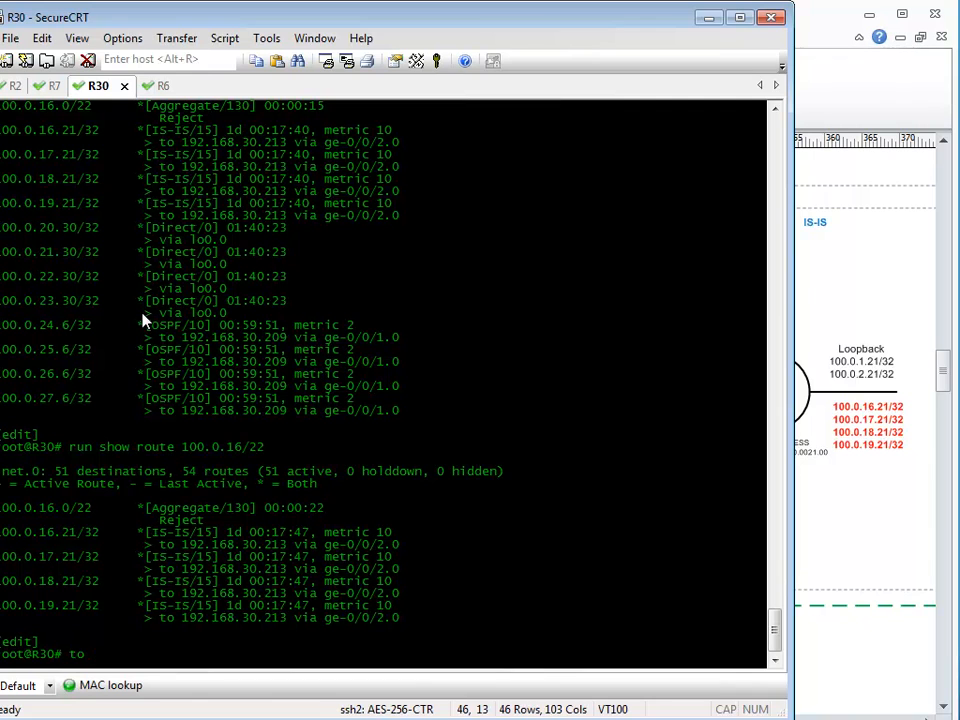
Under R30's OSPF policy-statement, add 'set term 4 from protocol aggregate'.
text(edit)
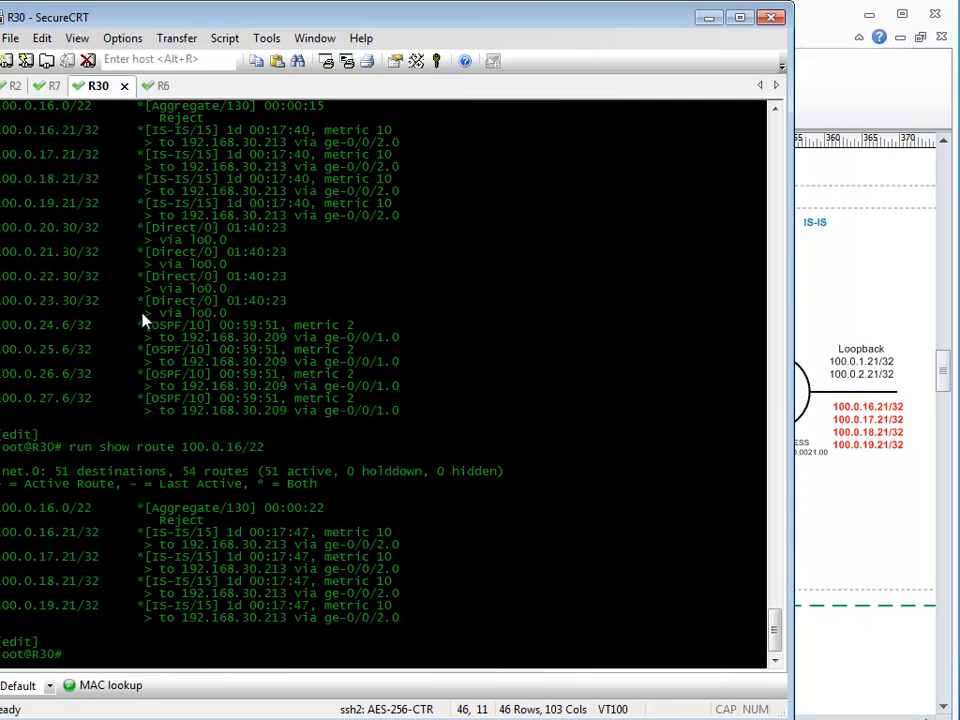
text(edit pol)
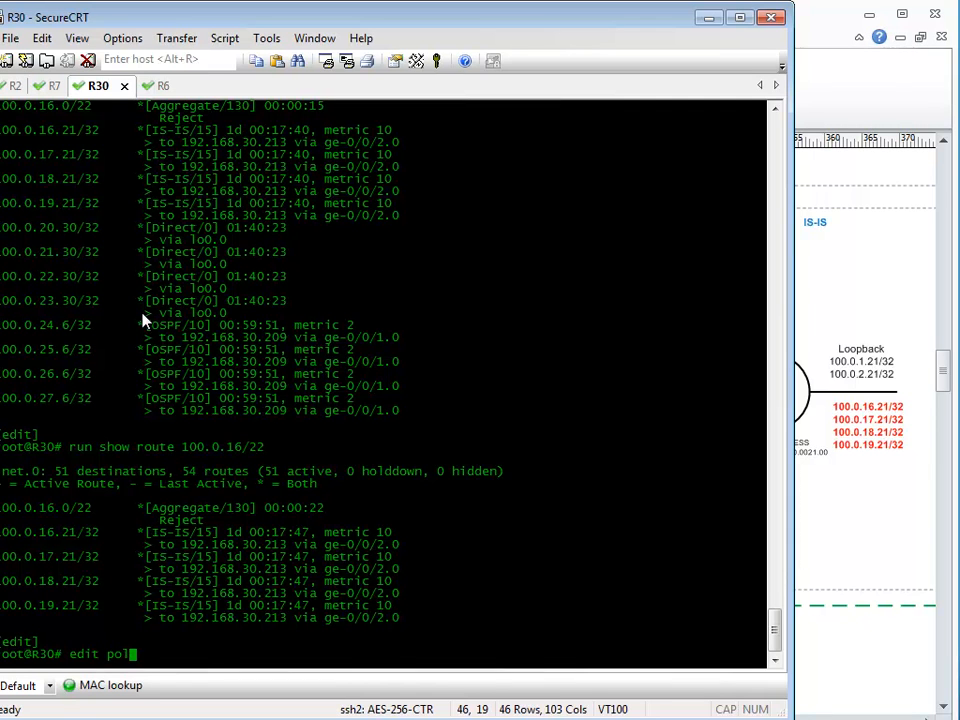
text(icy-options policy-statement)
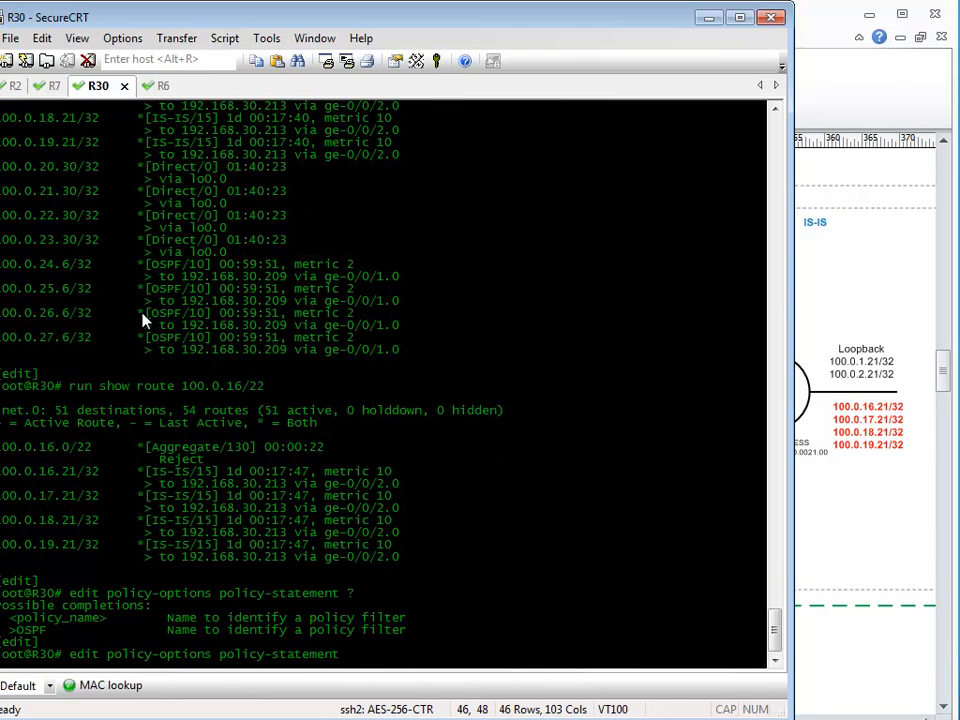
text(OSPF)
text(show)
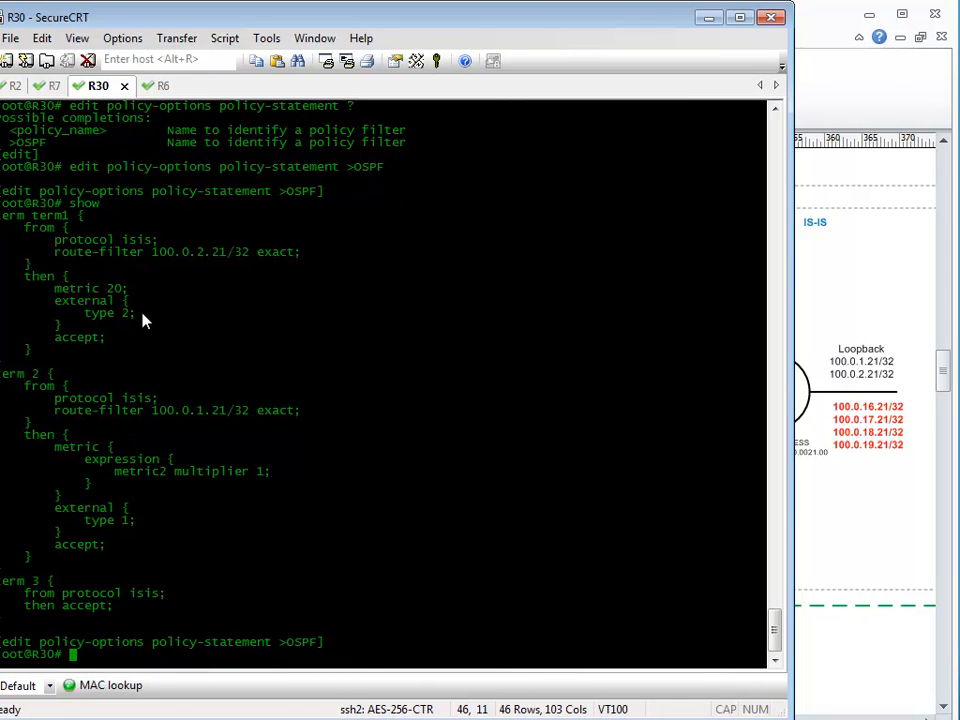
text(s)
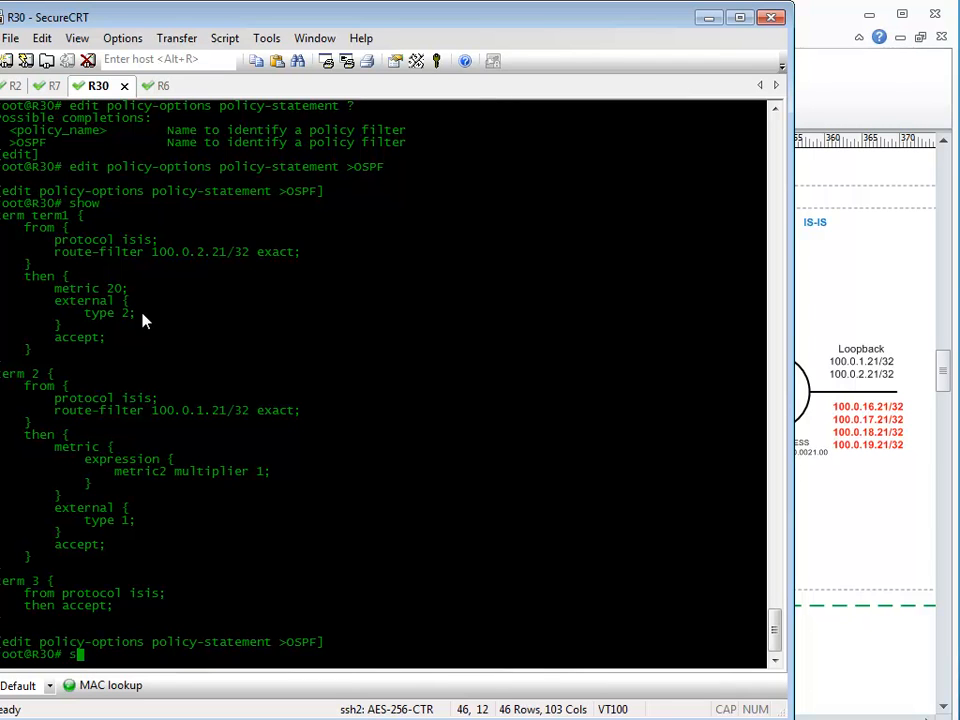
text(et term 4 from pr)
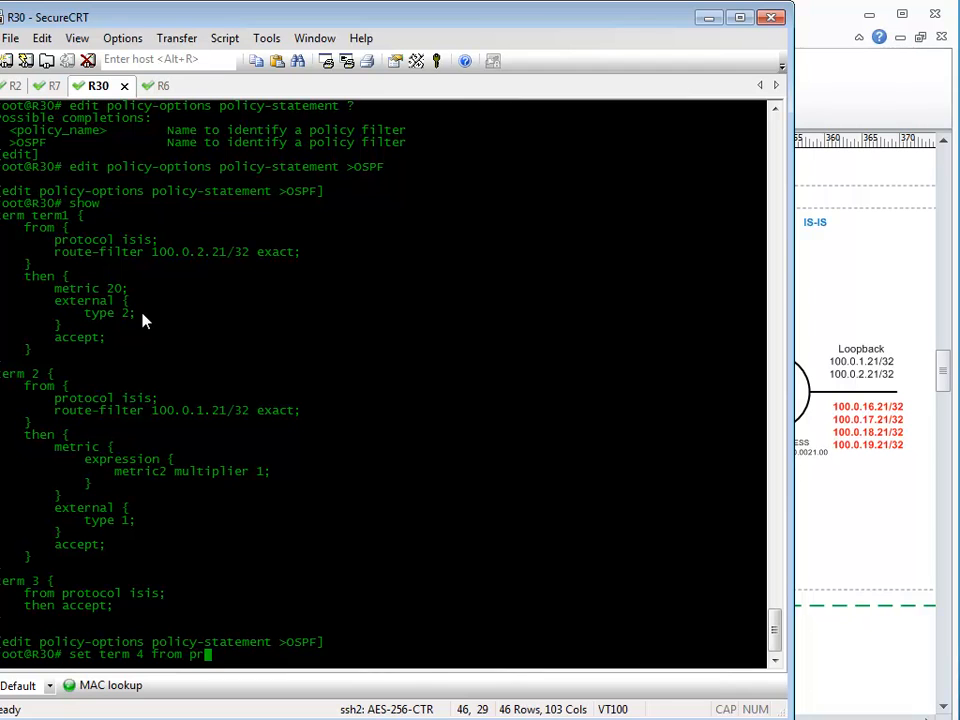
text(otocol aggregate)
text(set term 4 from protocol)
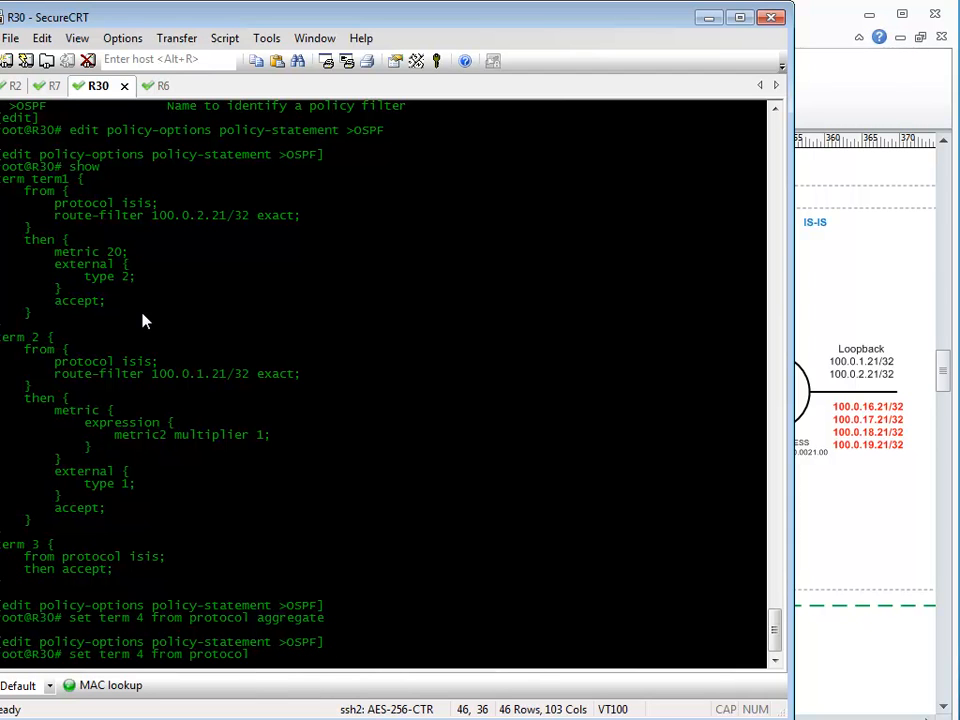
text(aggregate)
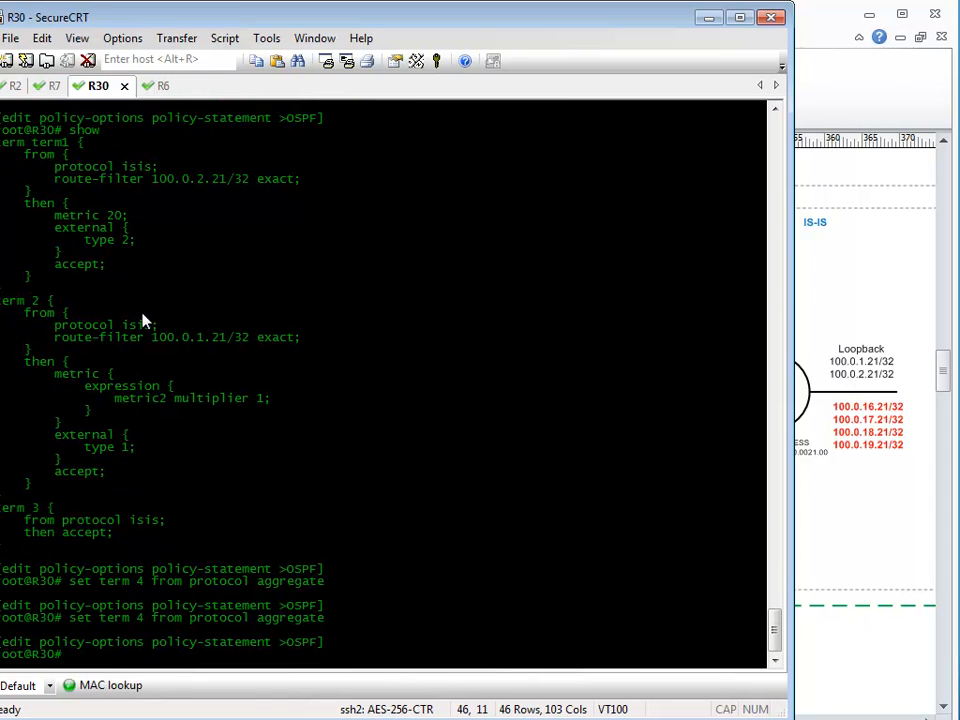
text(set term 4 from p)
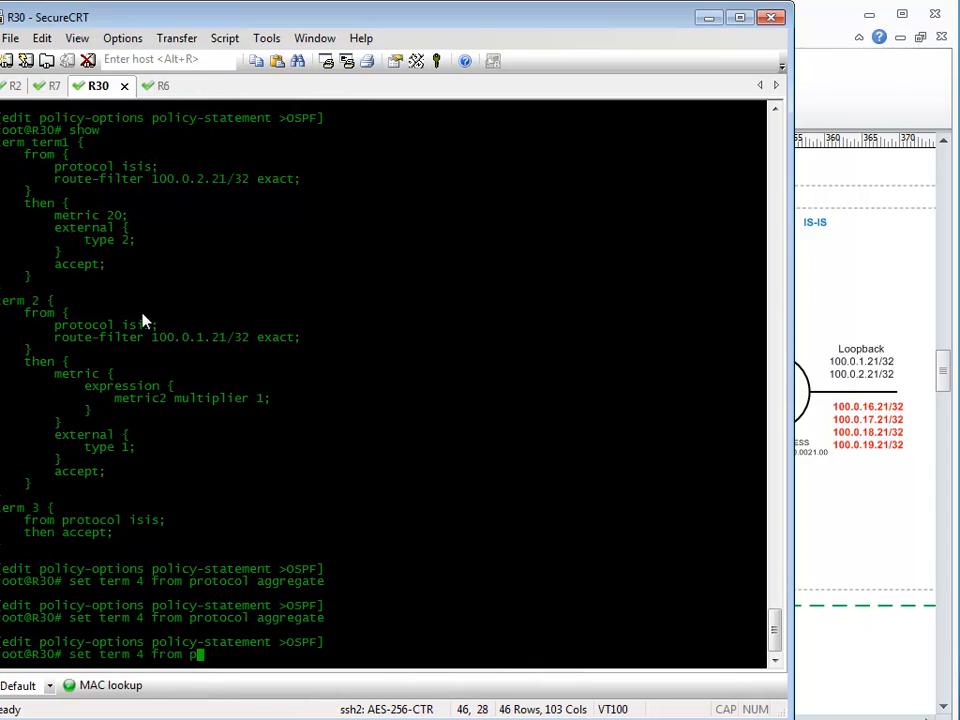
Add 'set term 4 then accept', review the policy with show, and commit.
text(then)
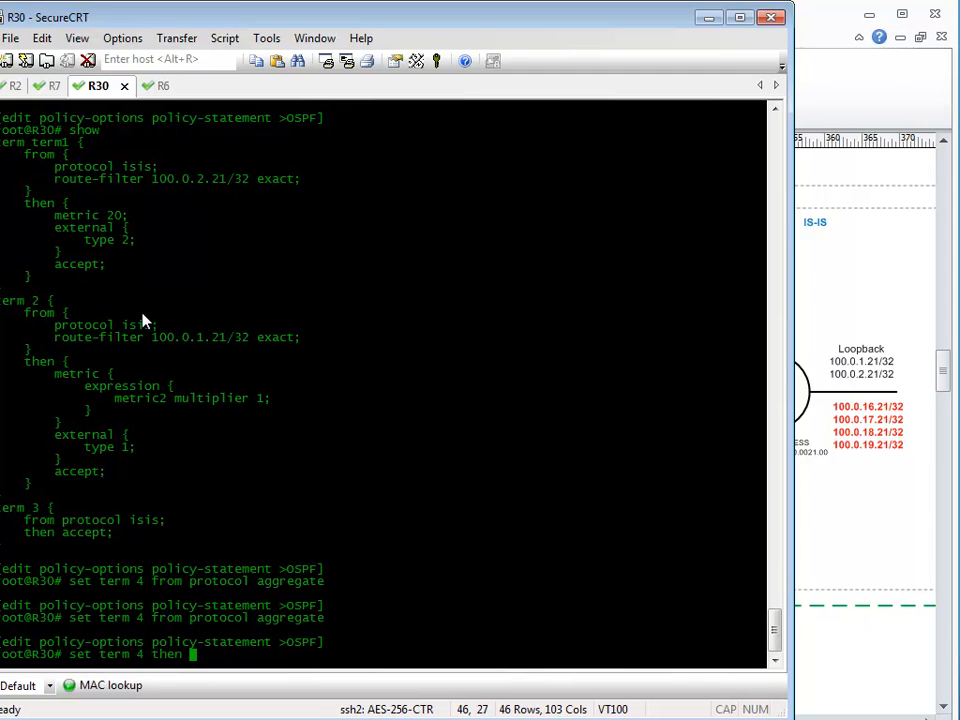
text(accept)
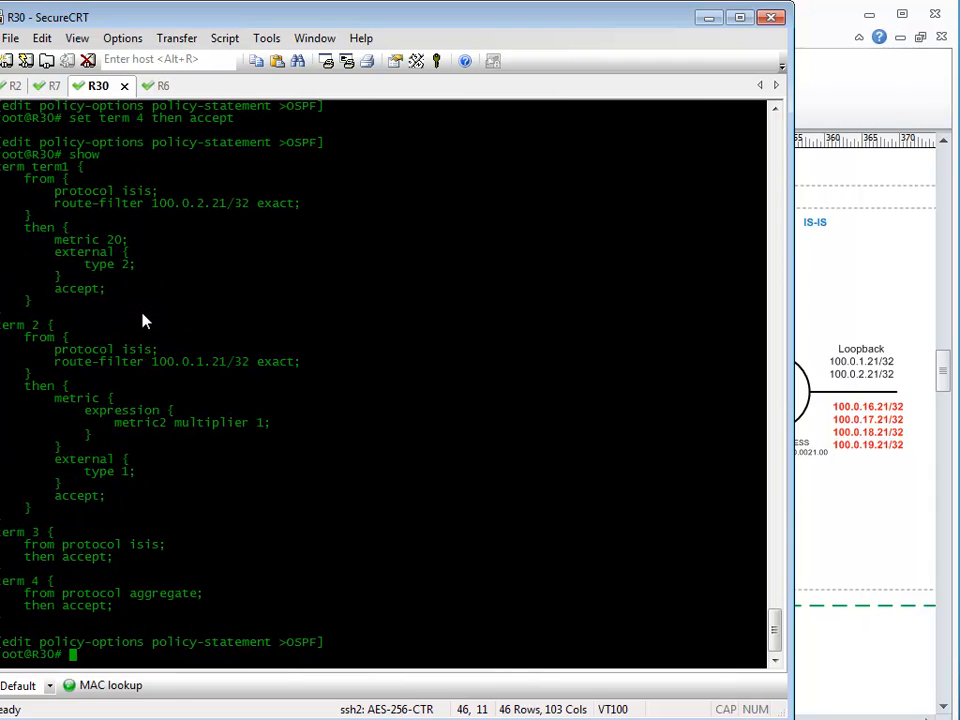
text(show |compare)
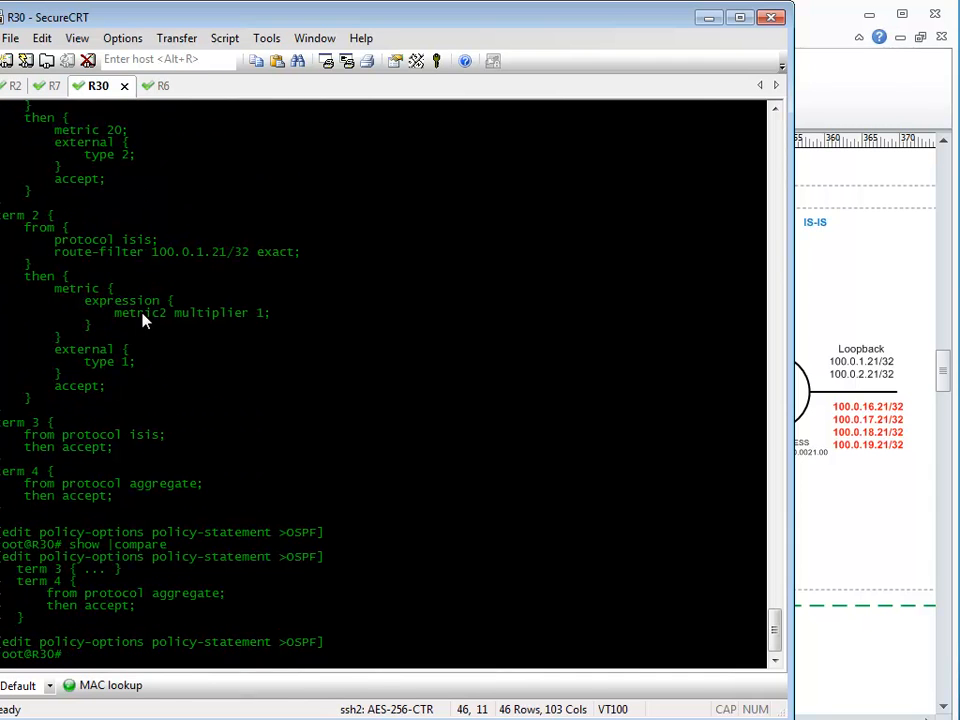
text(commit)
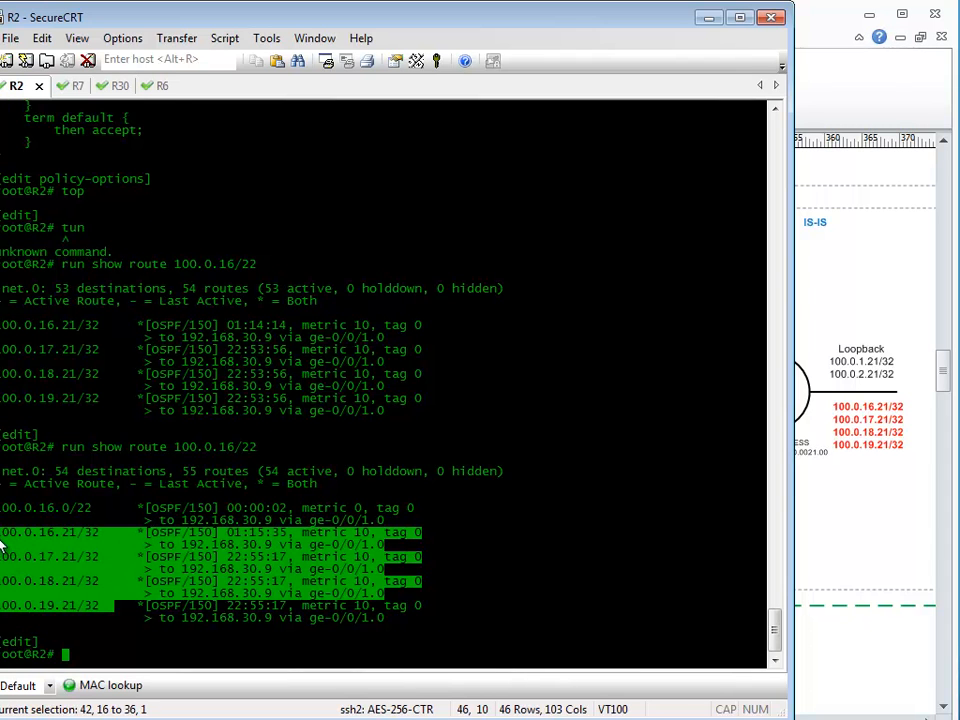
Check R2's 100.0.16/22 lookup showing the aggregate plus four /32s, then return to R30 via R6.
click(140, 84)
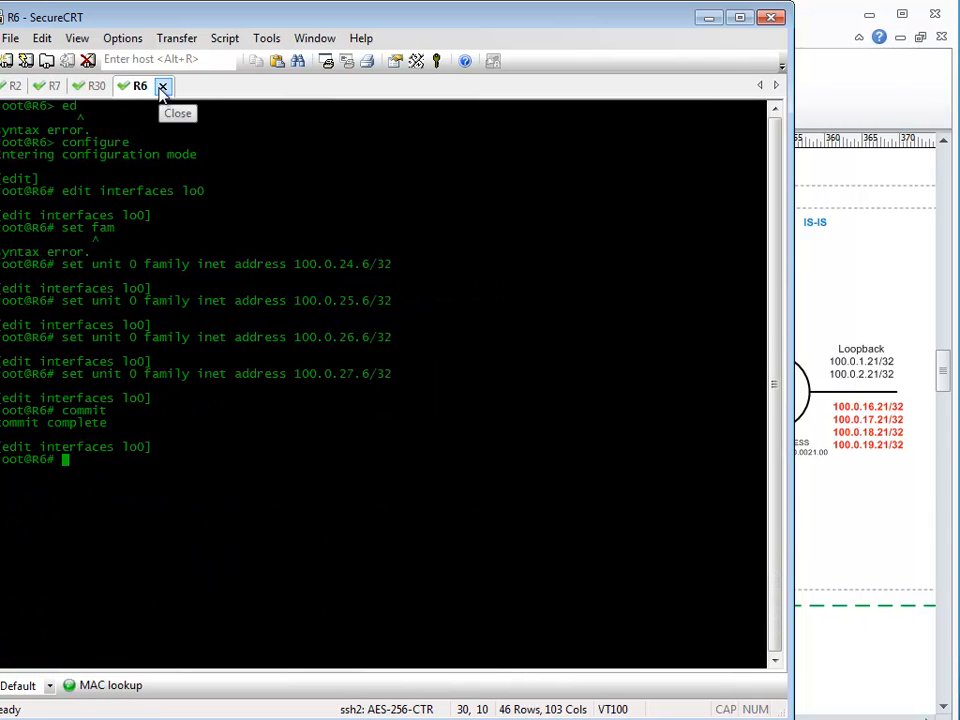
mouse_move(96, 84)
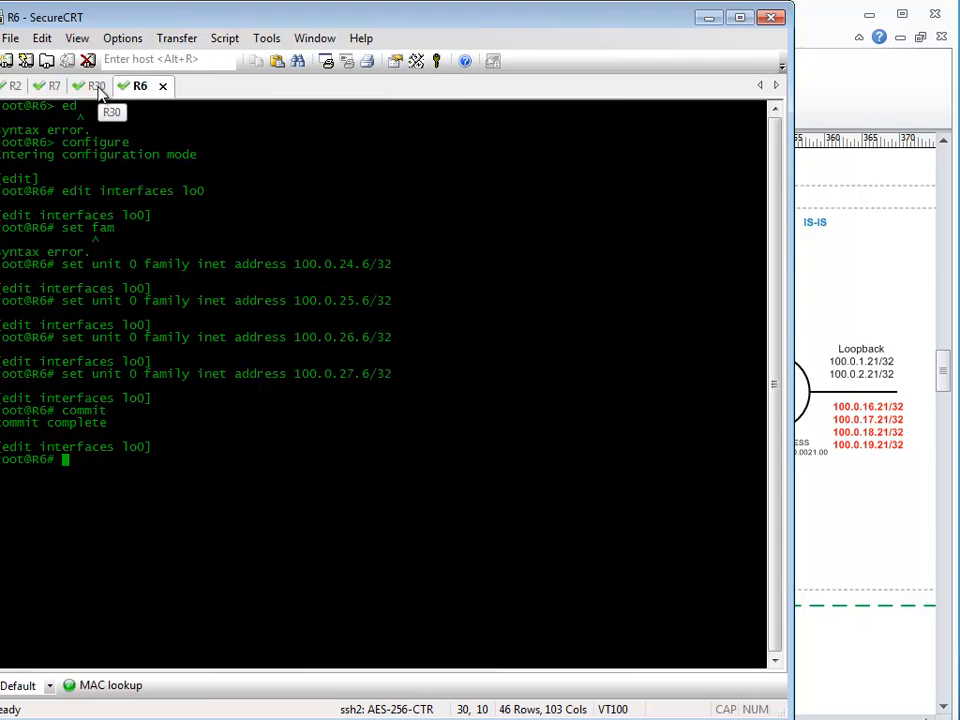
click(96, 84)
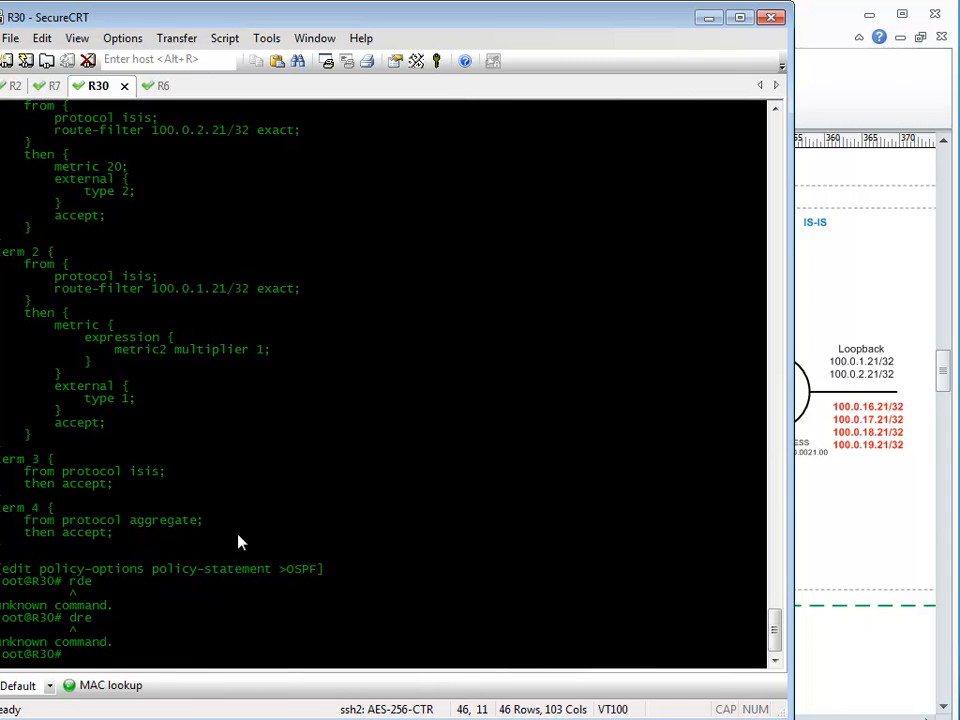
Enter 'deactivate term 3' under R30's OSPF policy-statement and commit.
text(delete)
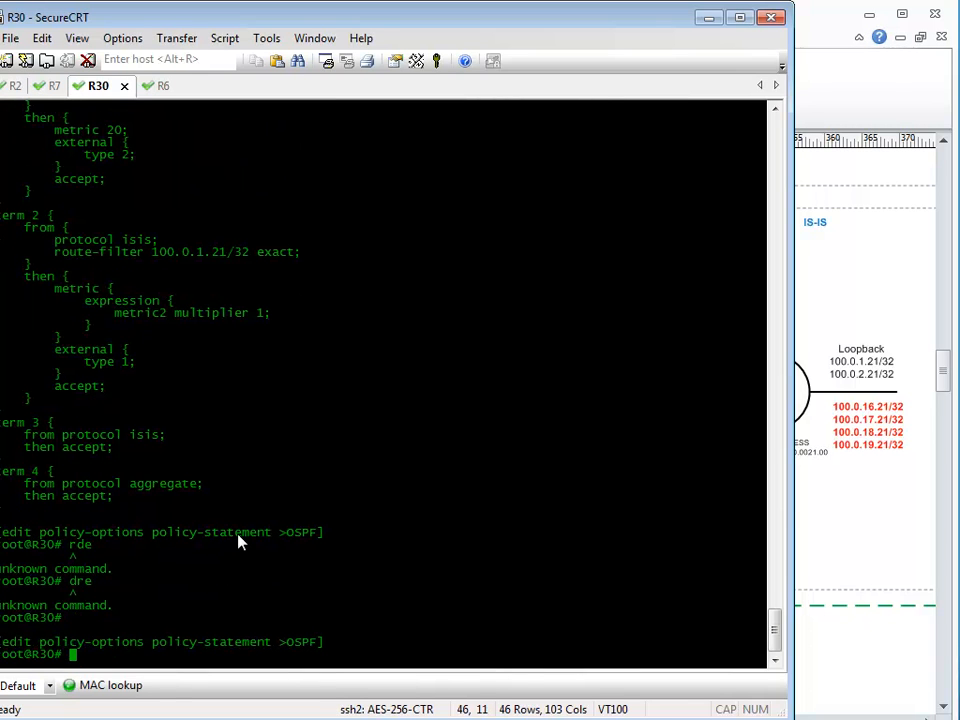
text(deactivate)
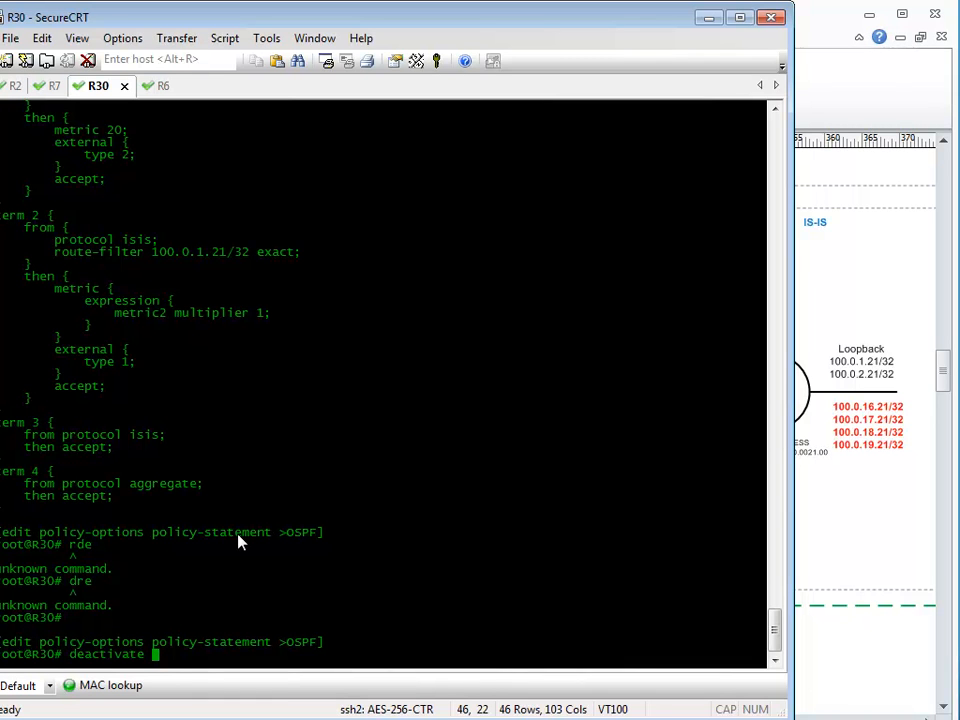
text(te)
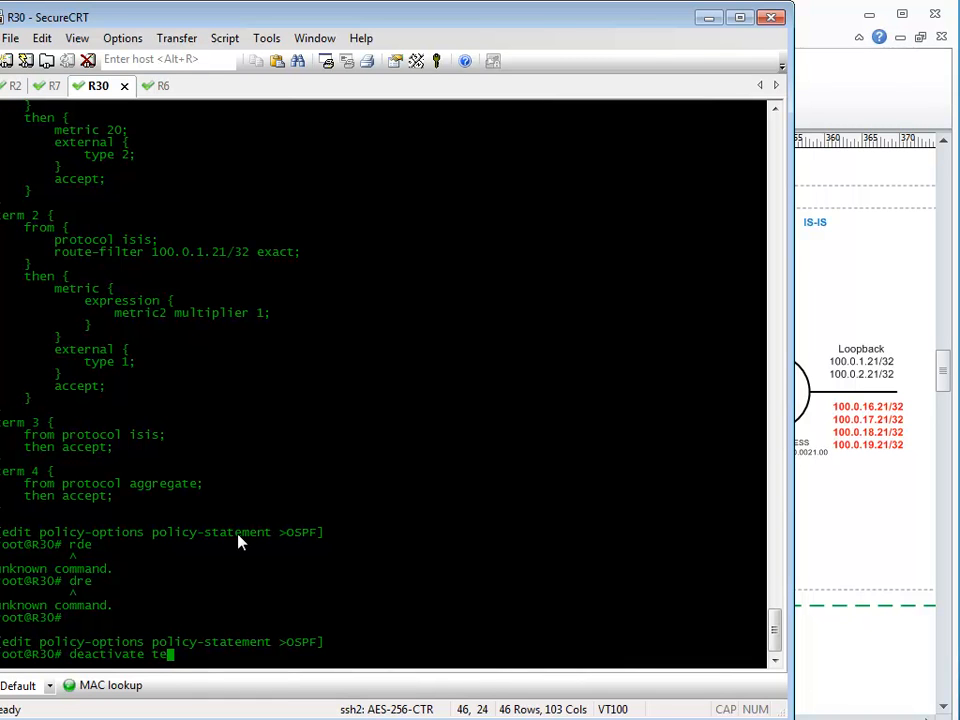
text(rm)
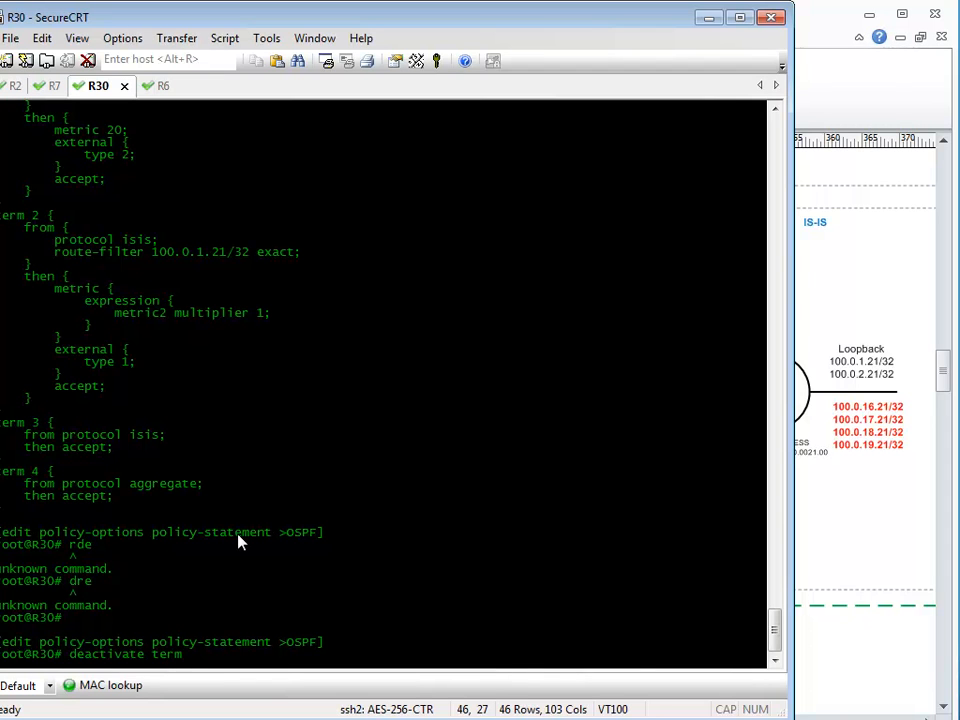
text(3)
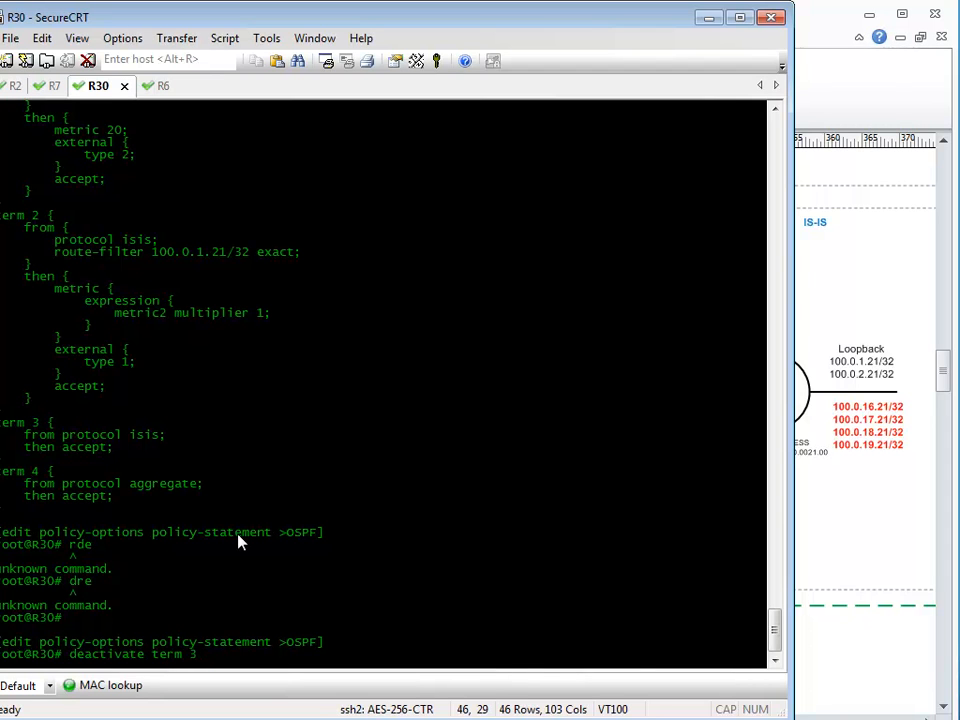
text(c)
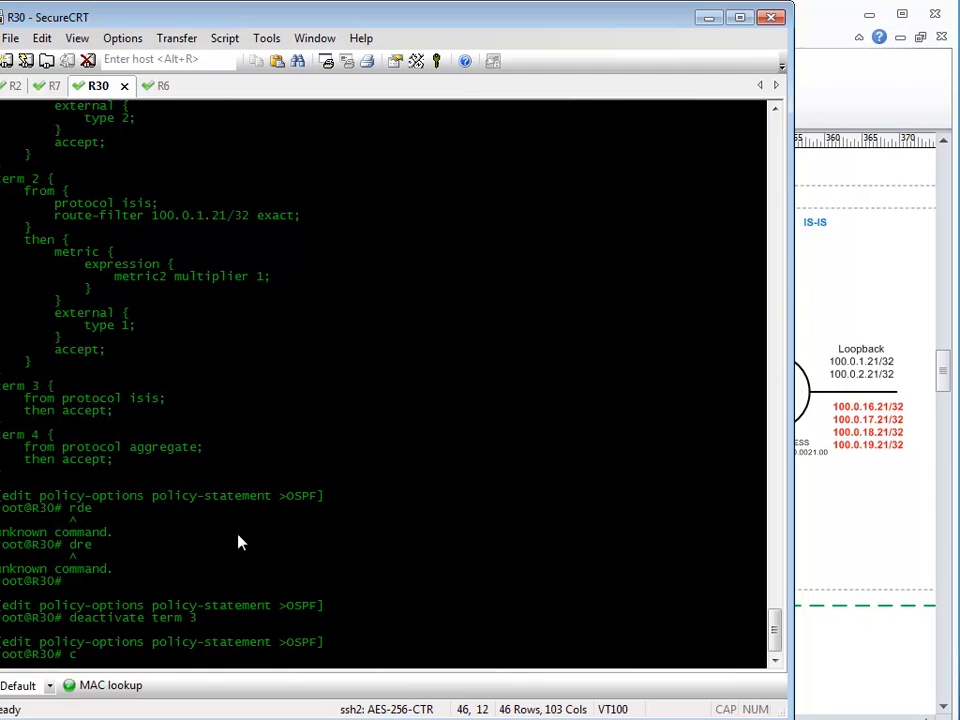
text(ommit)
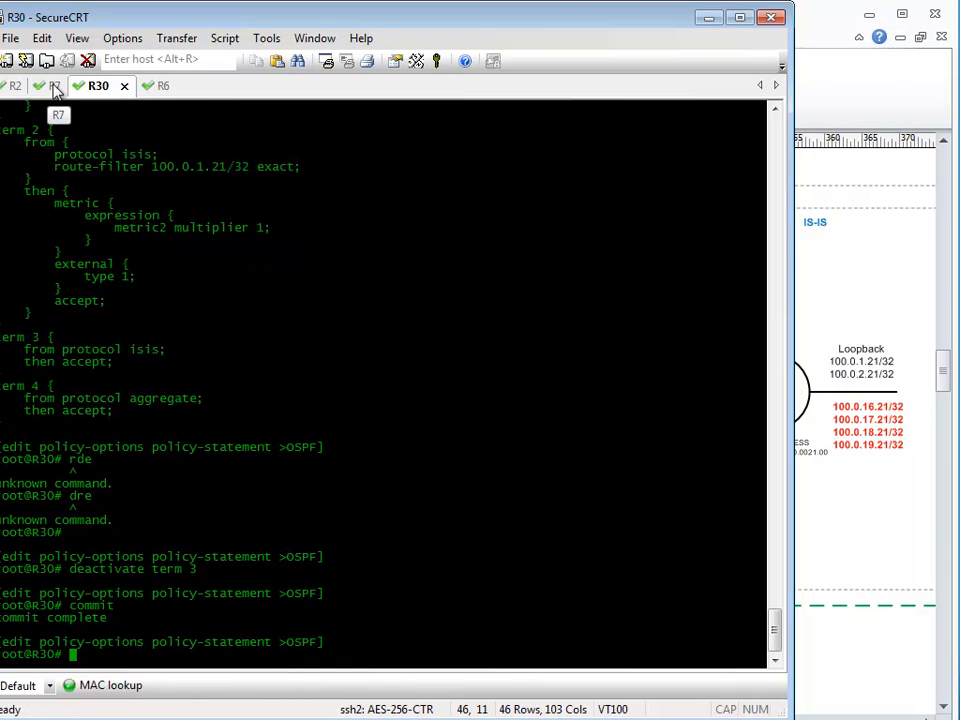
On R2, confirm 'run show route 100.0.16/22' returns only the /22 aggregate, then return to R30.
click(14, 84)
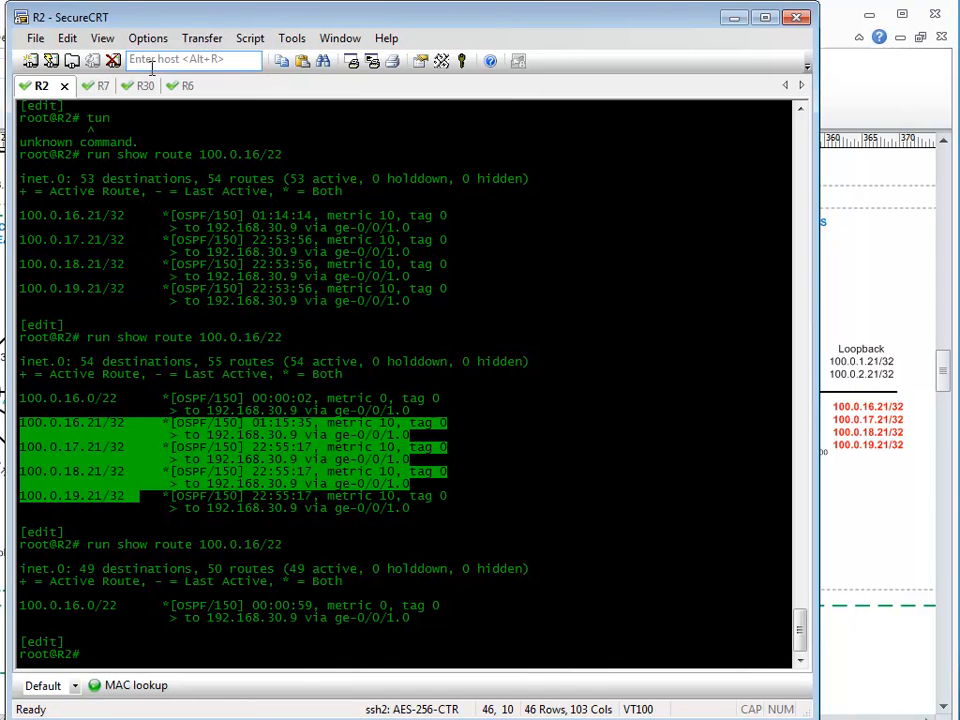
mouse_move(140, 86)
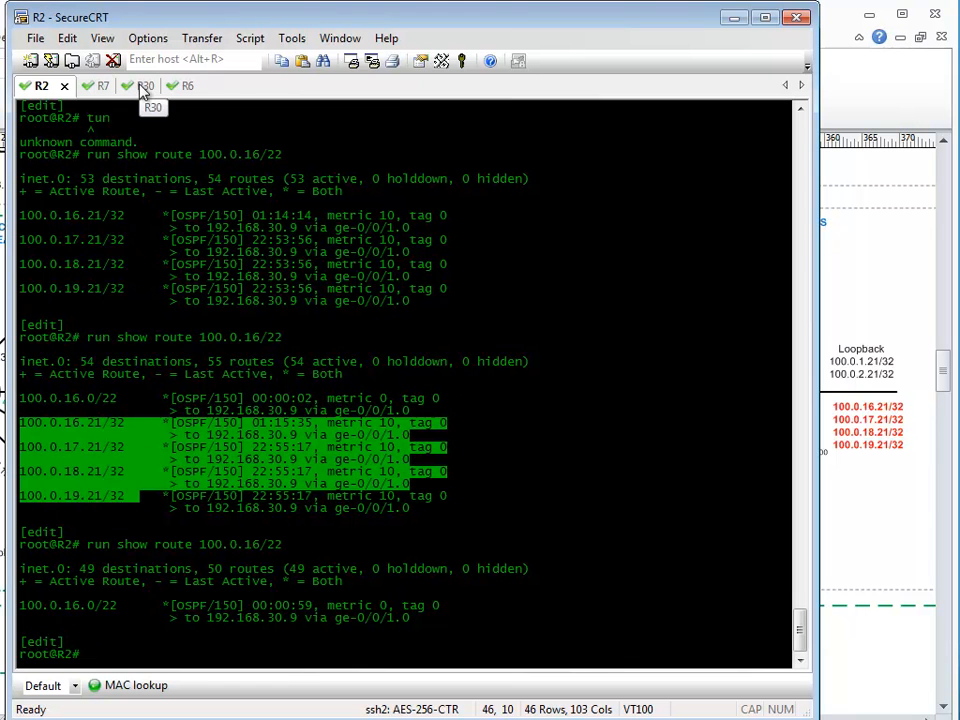
click(130, 86)
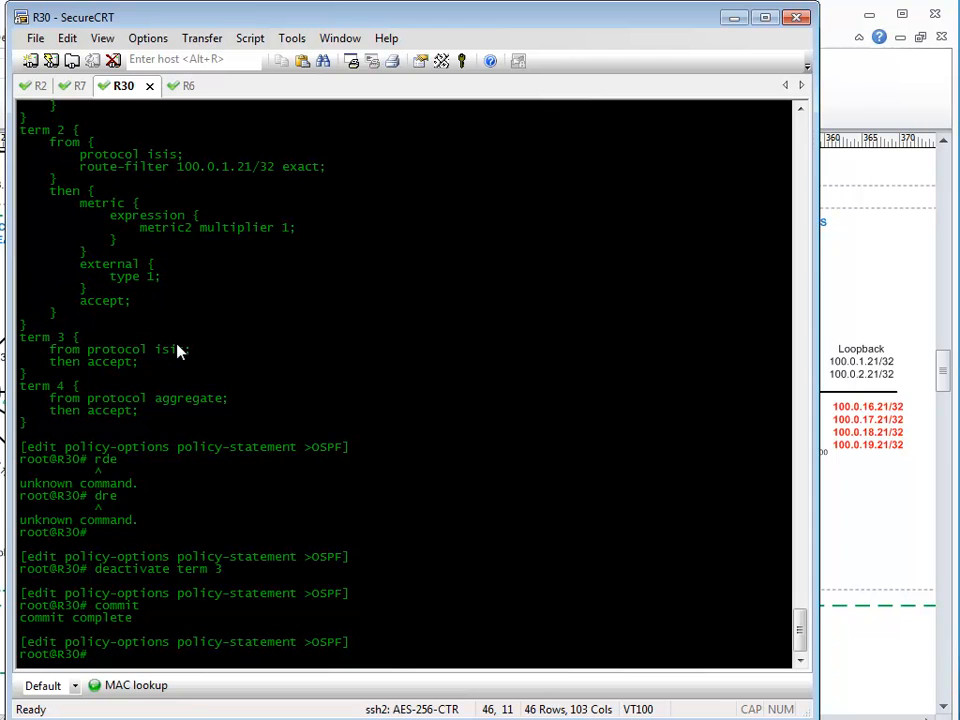
Show R30's OSPF policy confirming term 3 inactive and term 4 accepting aggregates, then return to the top edit level.
text(show)
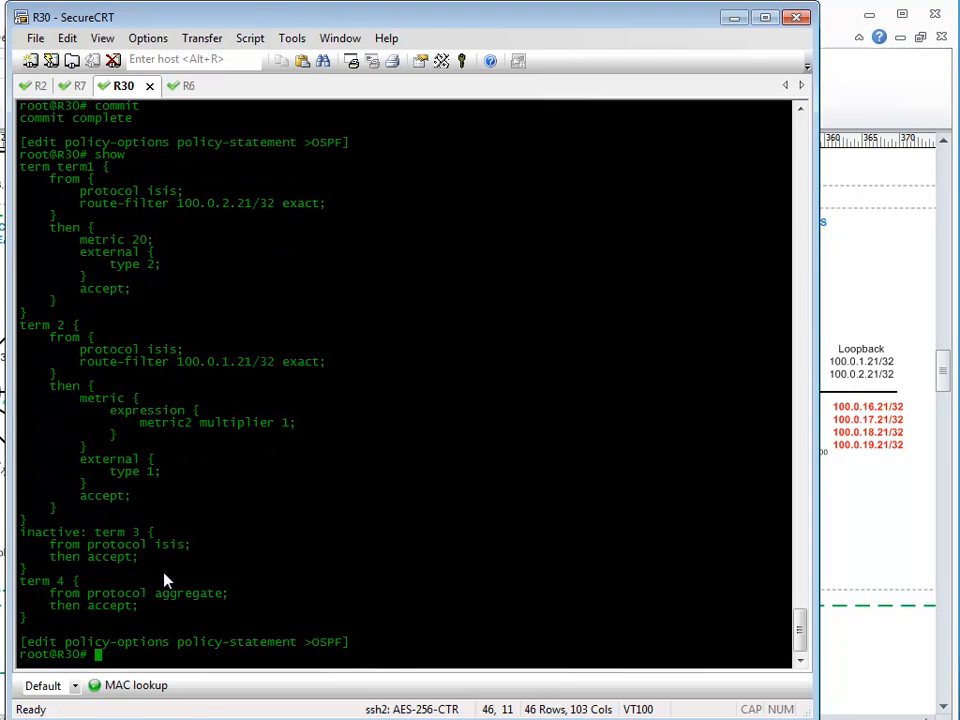
drag(30, 580, 140, 604)
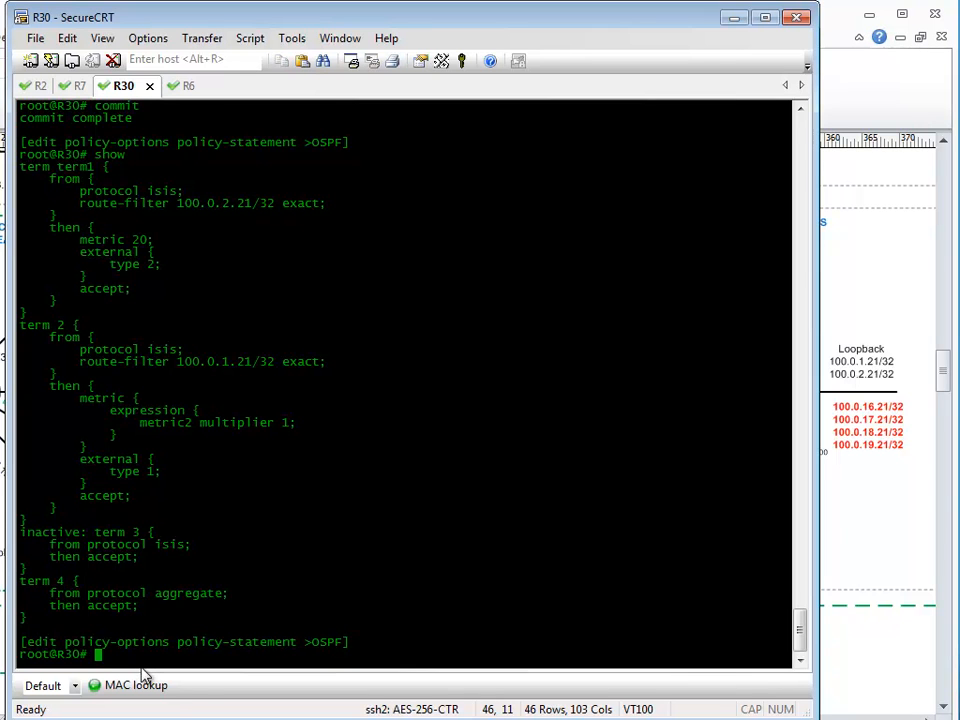
key(Enter)
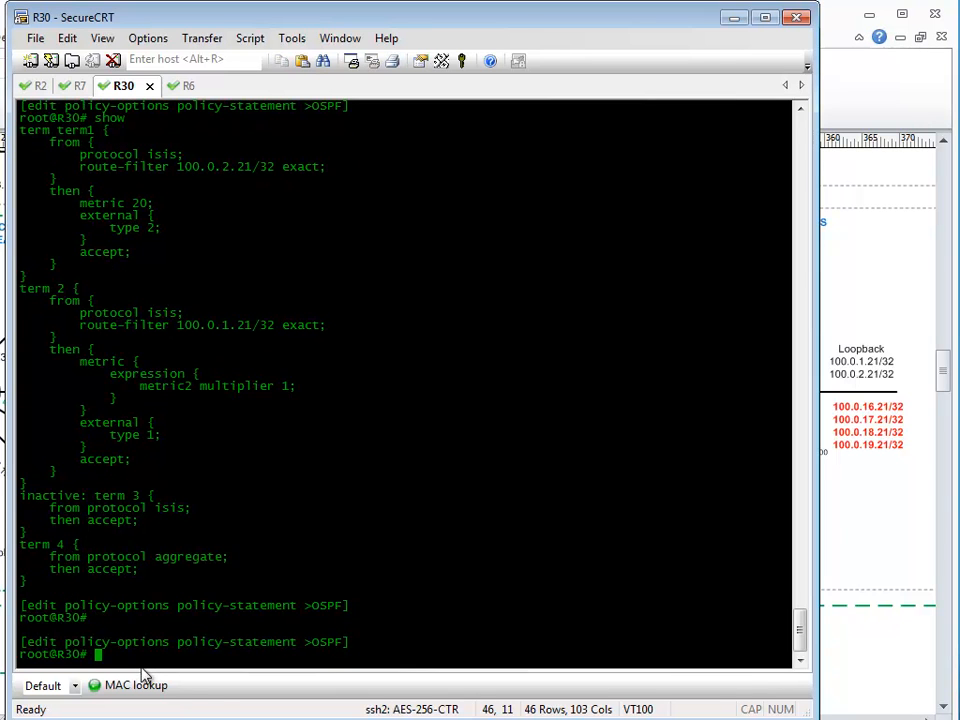
text(edit)
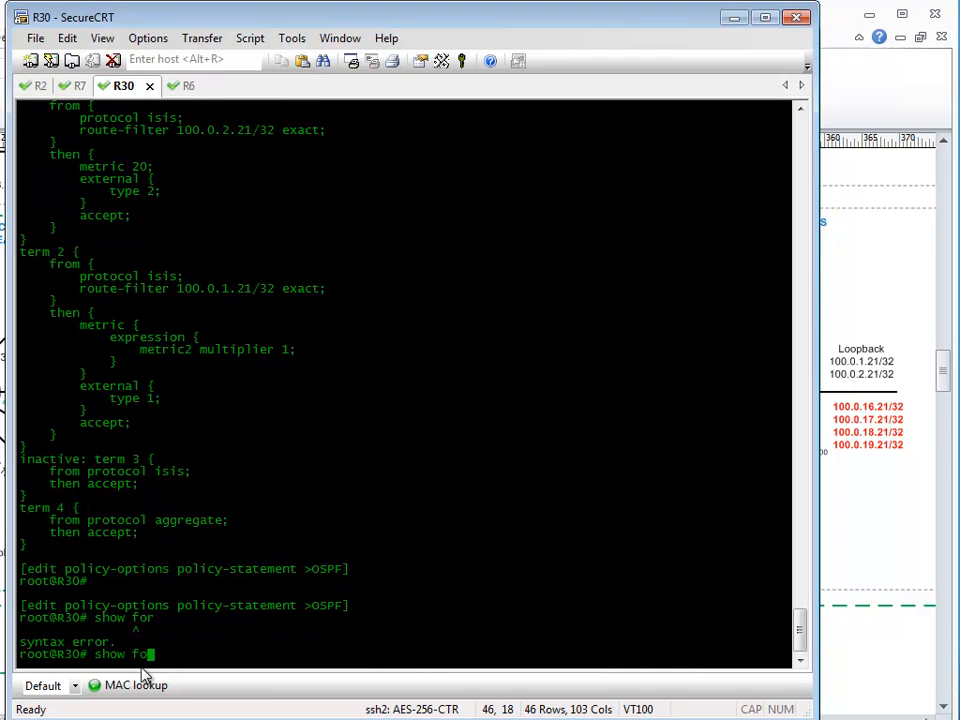
text(srun)
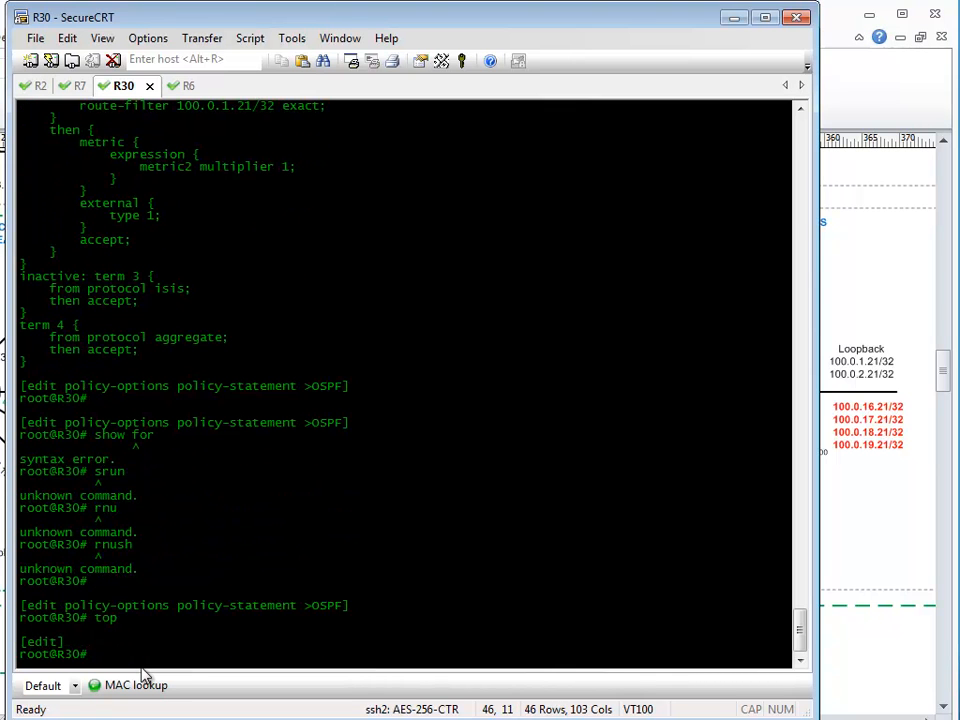
Display R30's forwarding-options and routing-options listing the 100.0.16.0/22 aggregate, then start 'show policy-options'.
text(show forwarding-option)
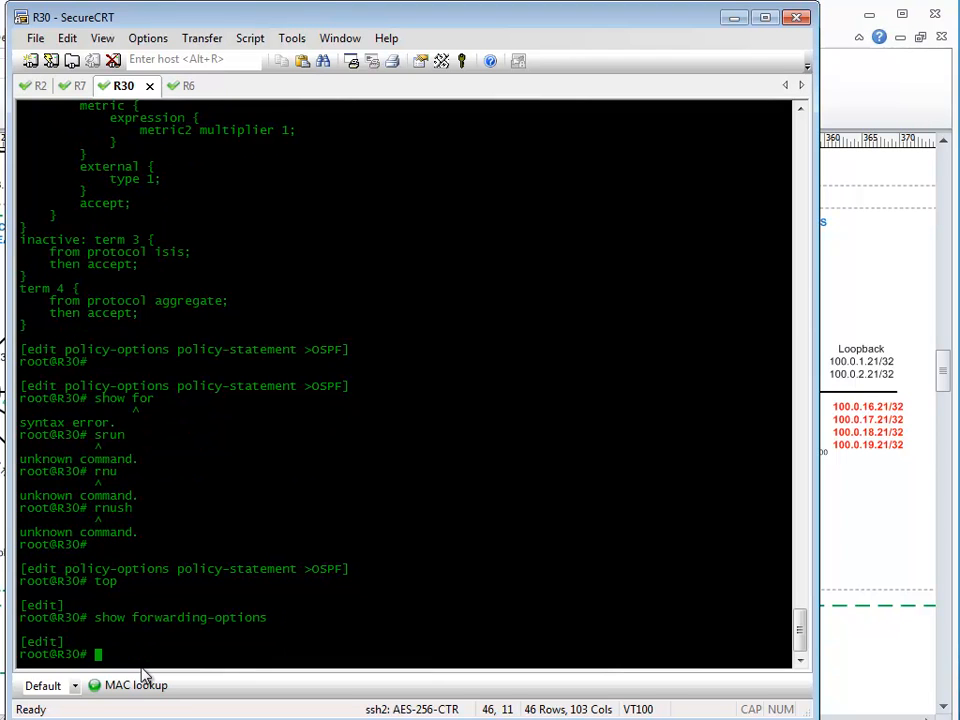
text(show routing-option)
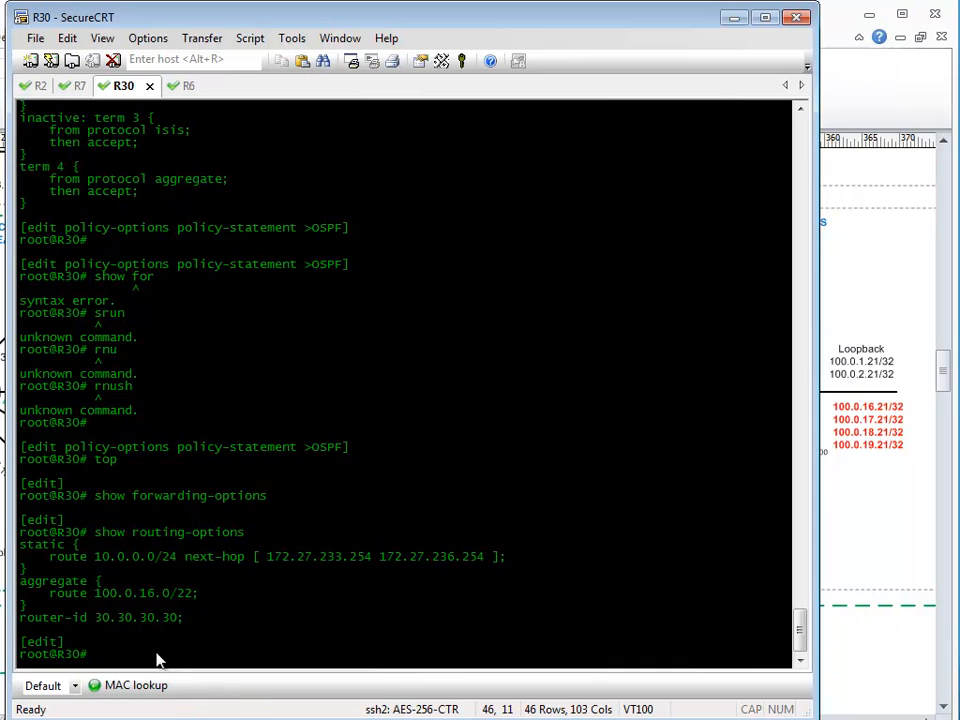
text(s)
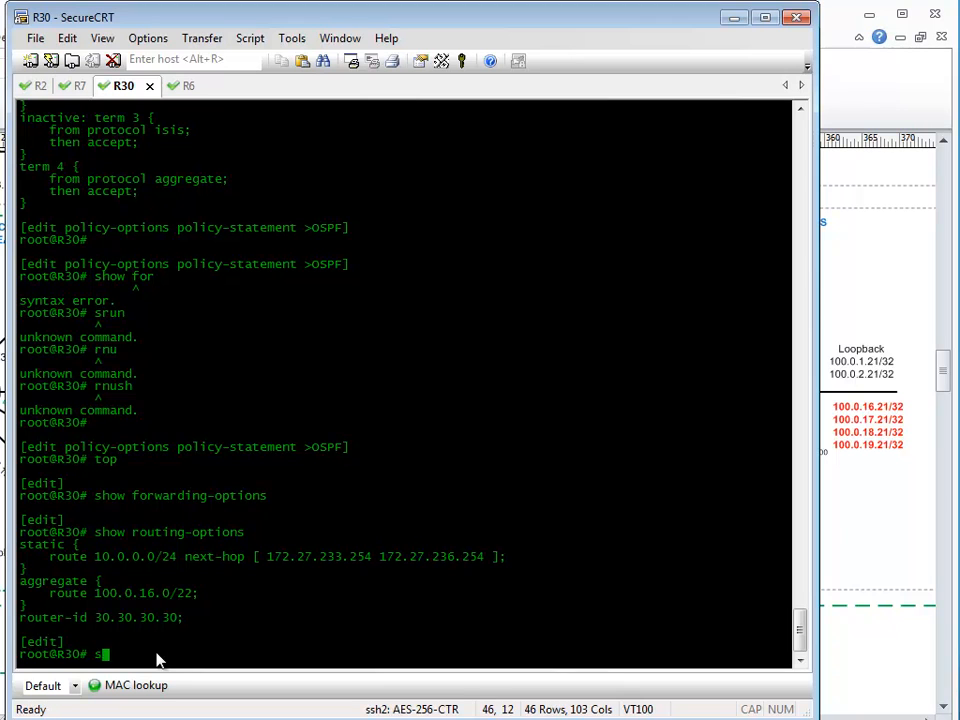
text(how policy-option)
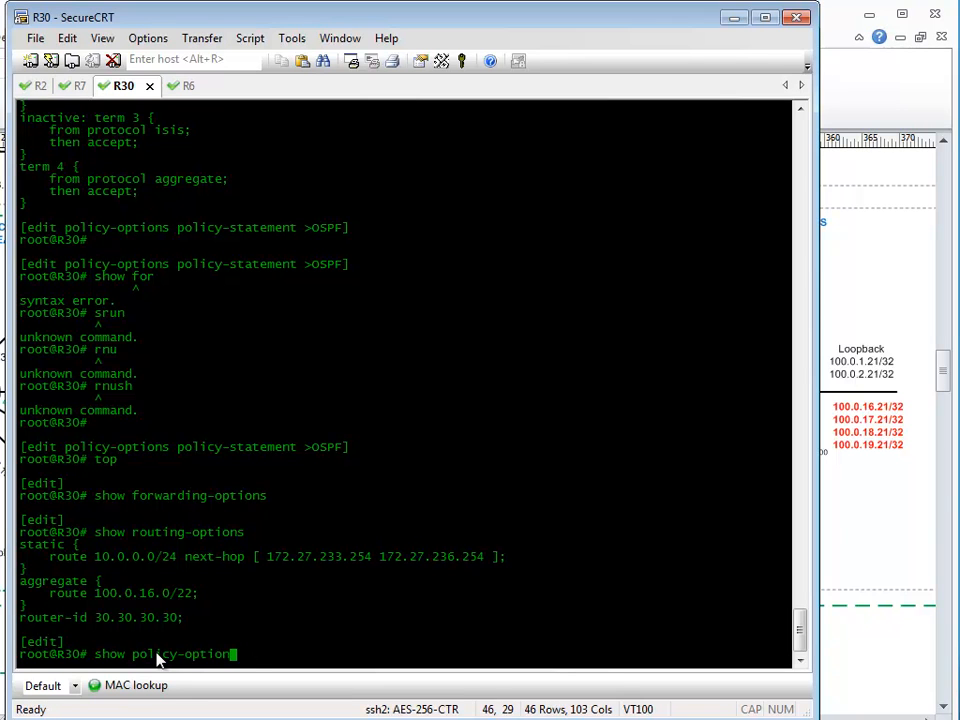